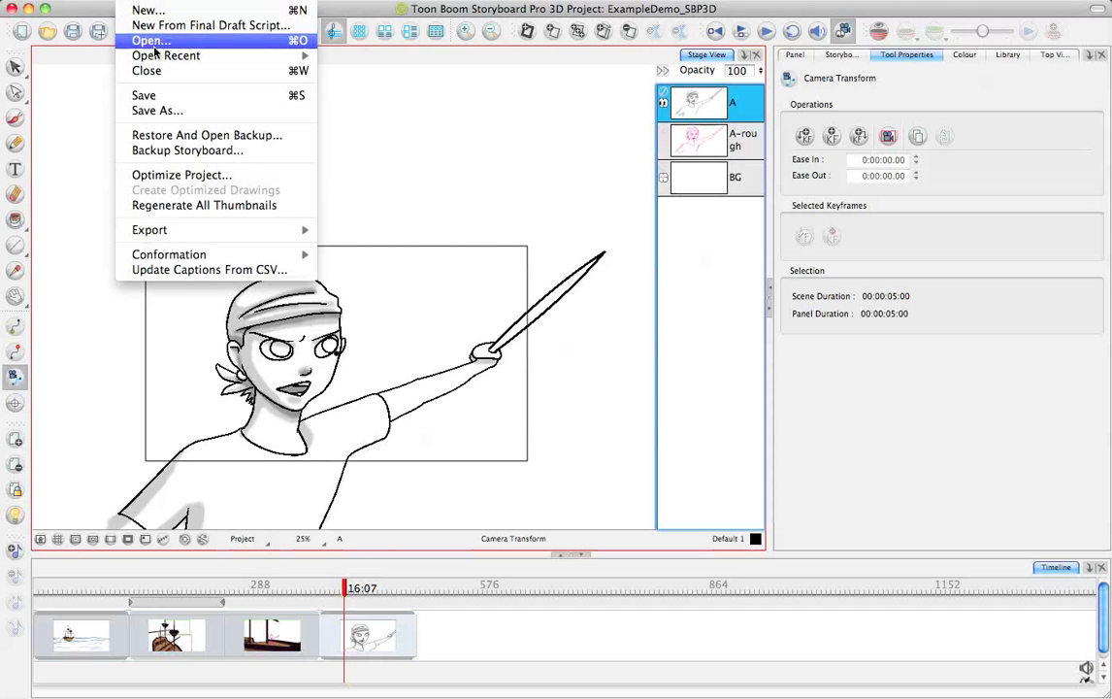
- Open the VDQ-Demo-SBPro3D .sboard project, discarding the current scene's unsaved changes
click(151, 39)
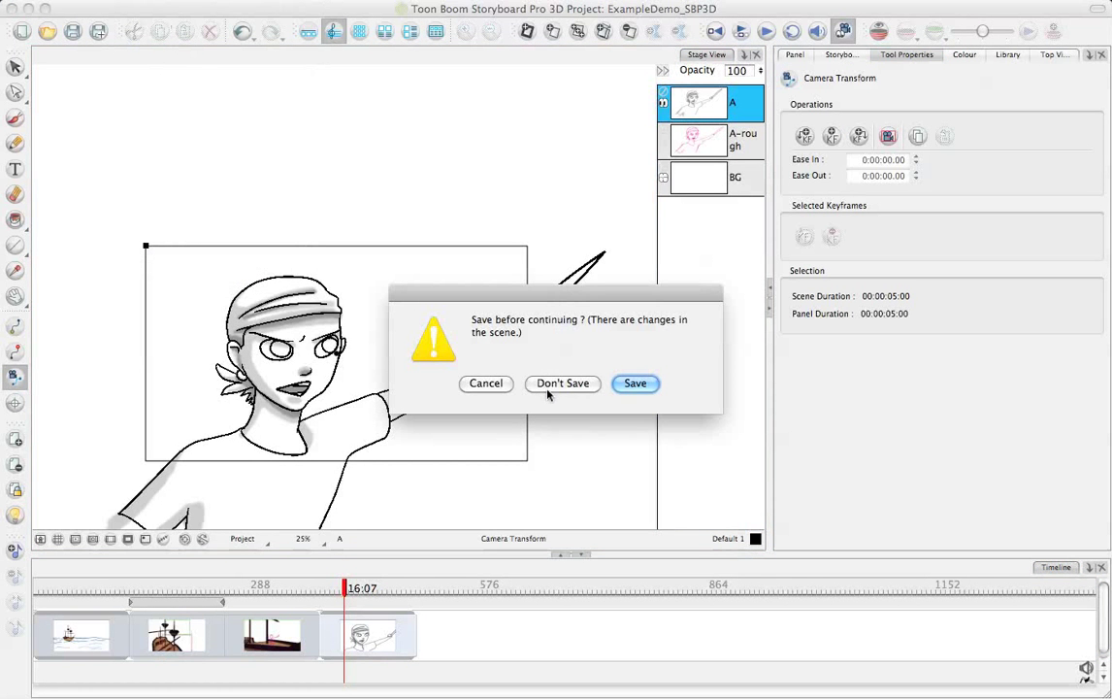
click(561, 382)
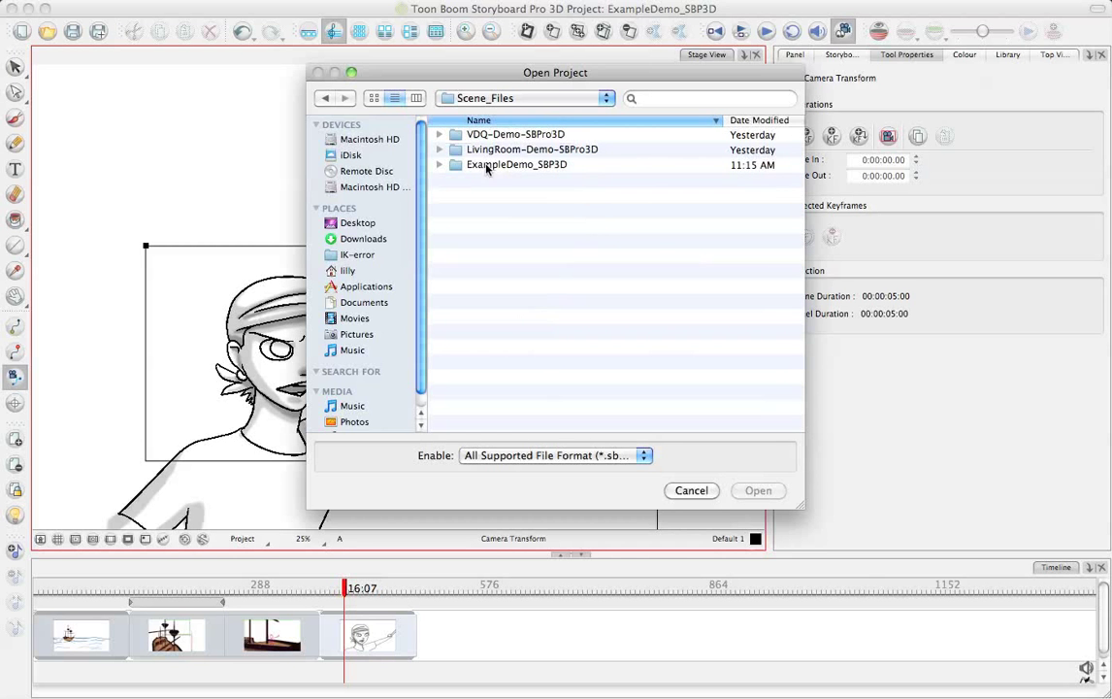
double_click(516, 134)
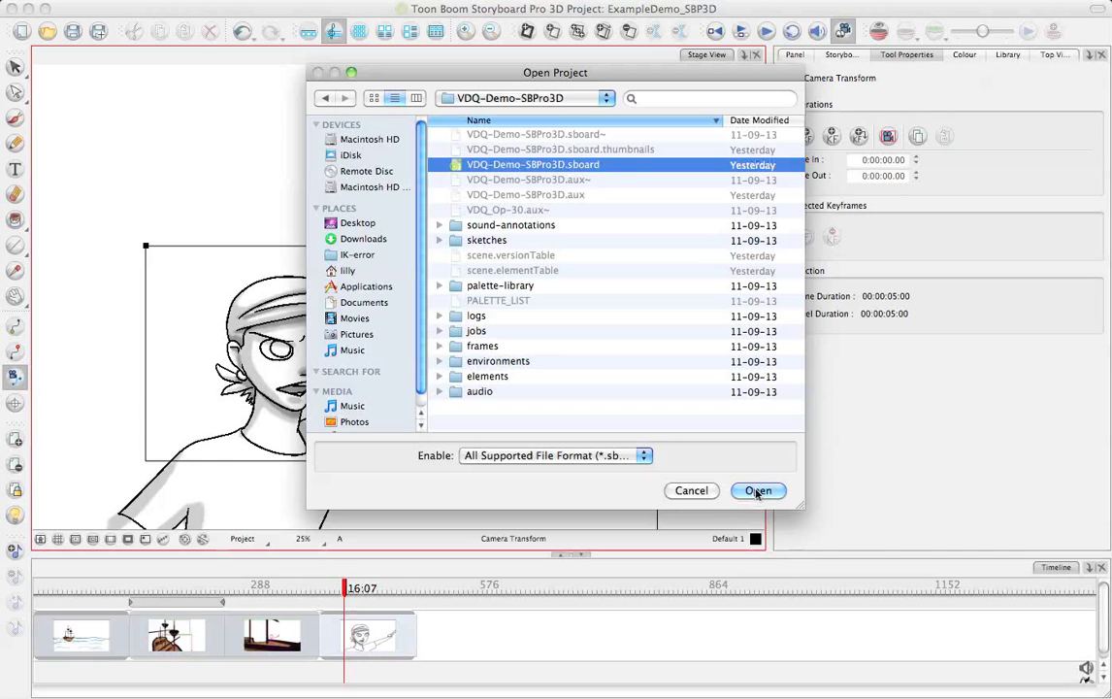
click(757, 489)
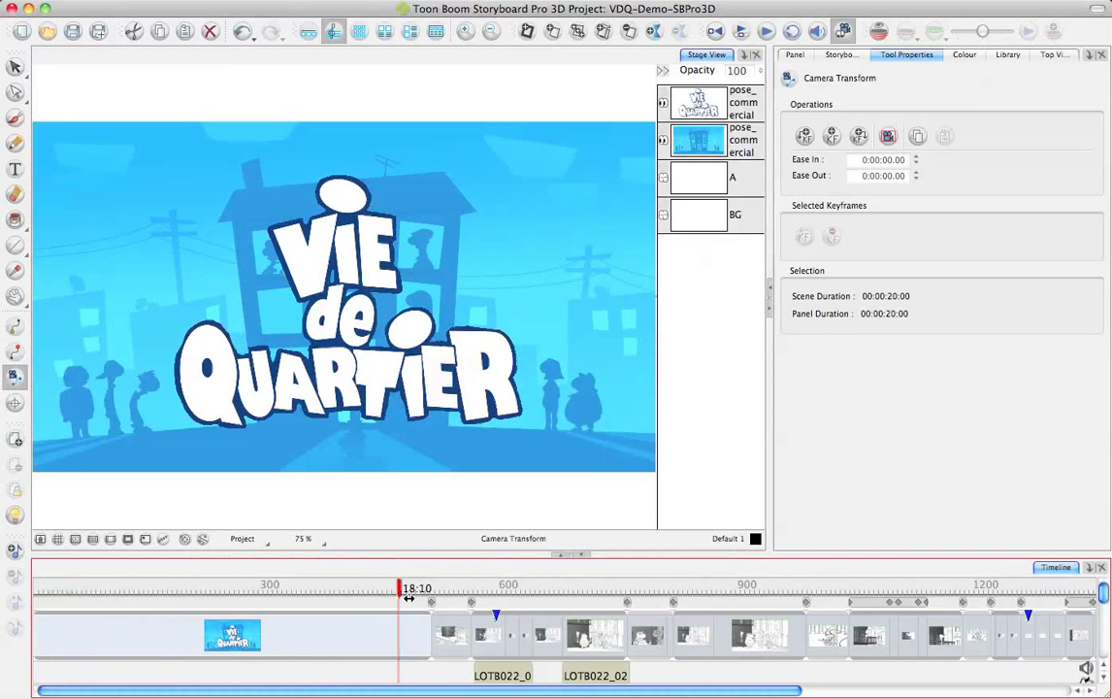
- Move the timeline playhead to the panel showing the 3D apartment building and street set
drag(398, 590, 423, 590)
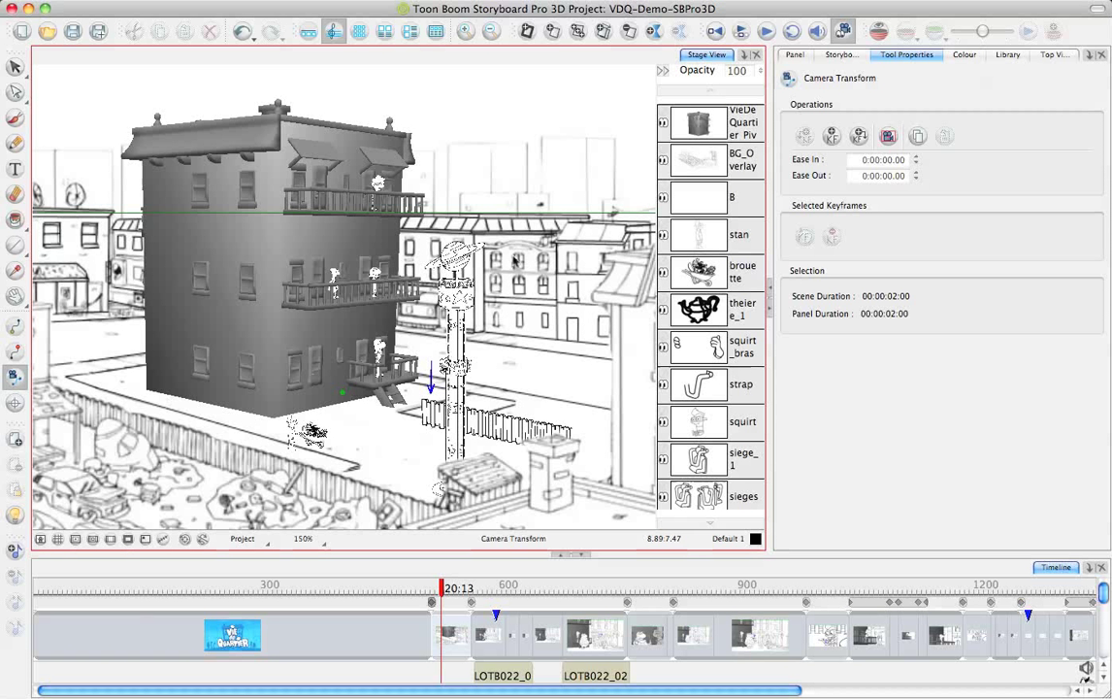
mouse_move(349, 299)
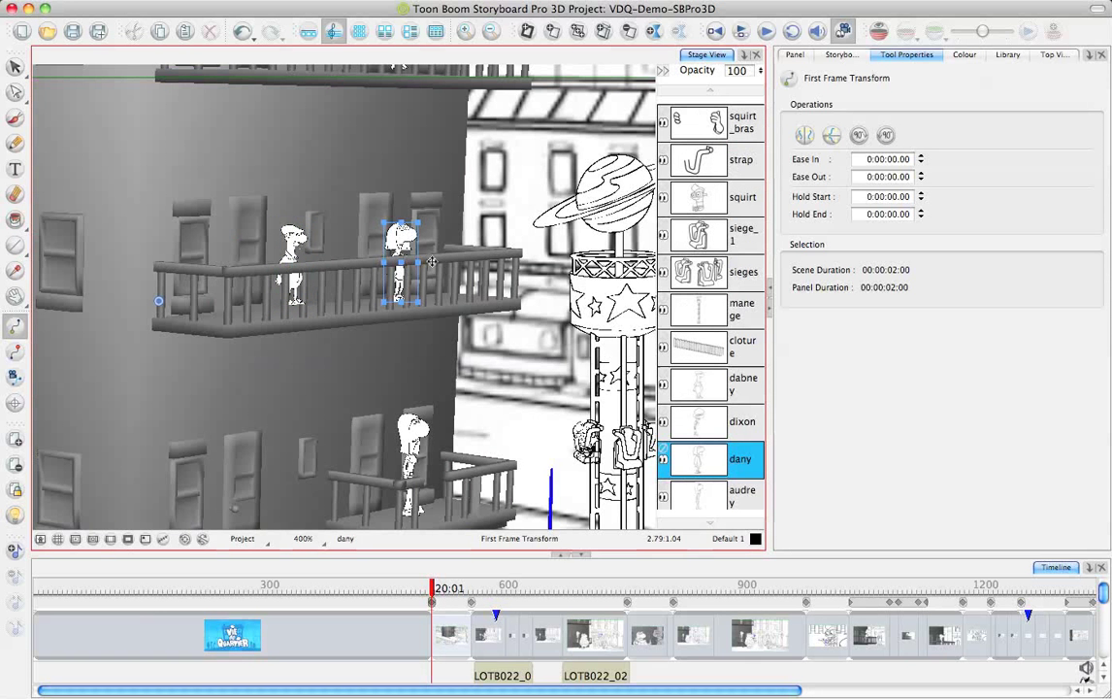
click(741, 384)
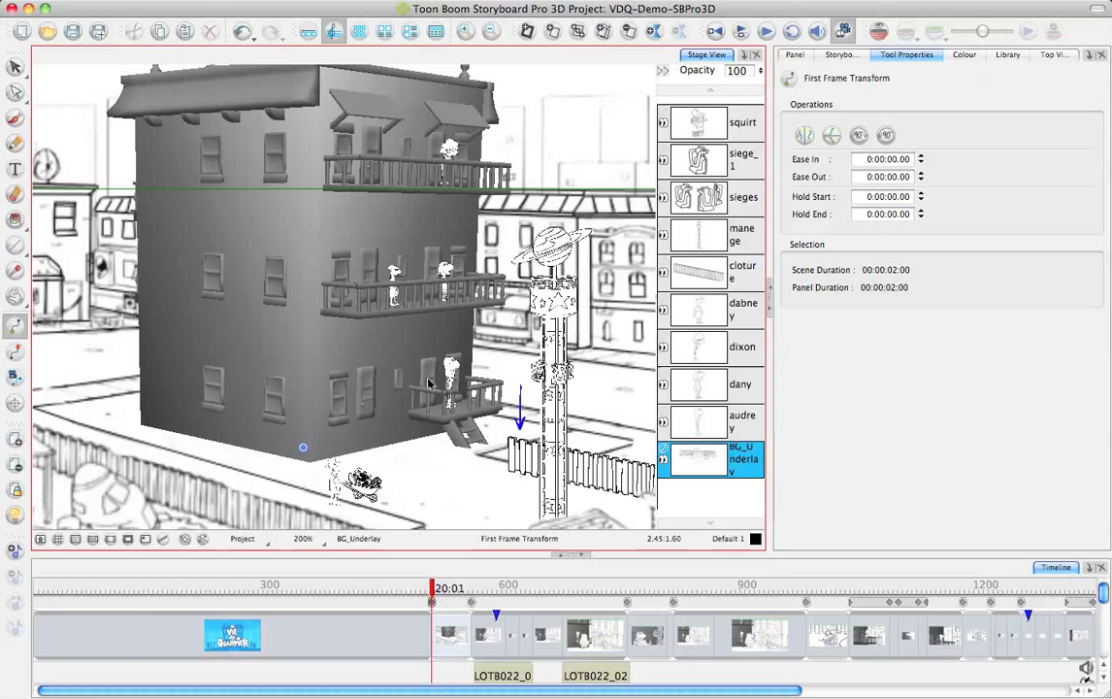
- Select the 3D building model with the Transform tool and focus on its lower balcony
click(698, 120)
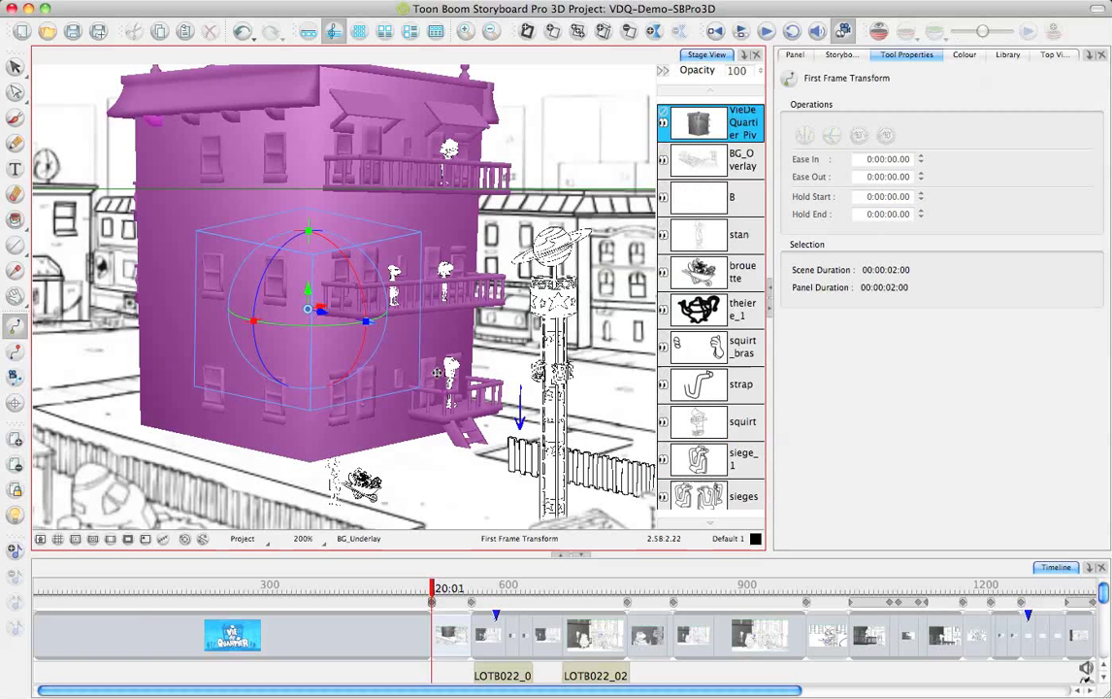
drag(308, 309, 417, 388)
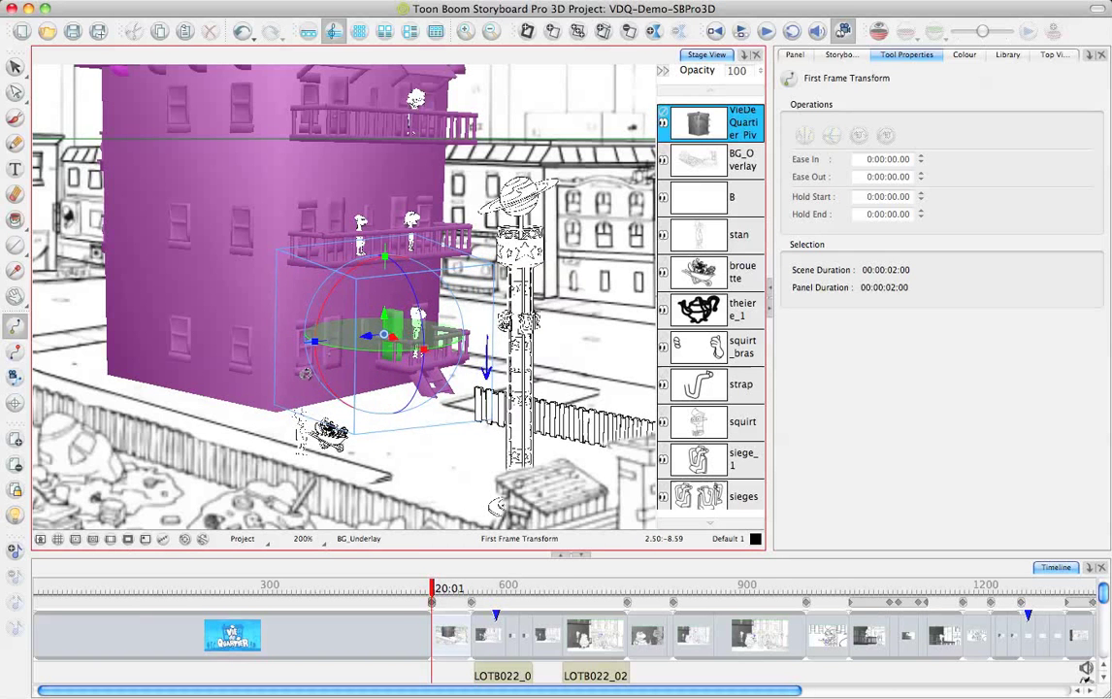
drag(384, 333, 447, 334)
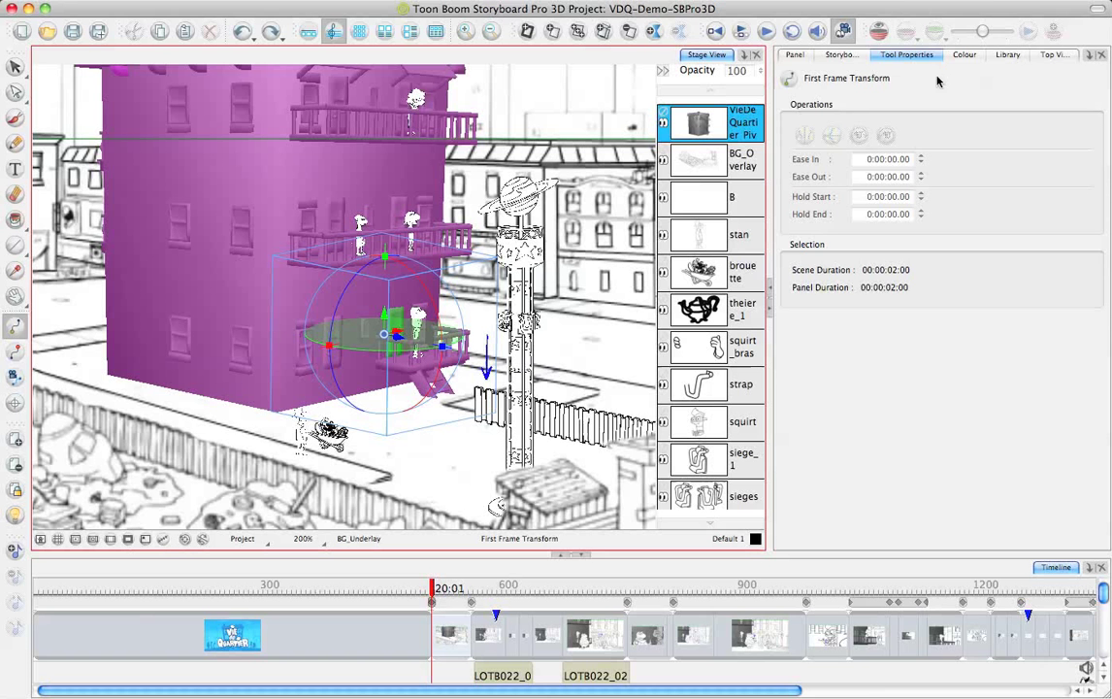
- Show the 3D Nodes list, select Building1_Key then the BackDoor_2A_Key part of the model
click(1091, 54)
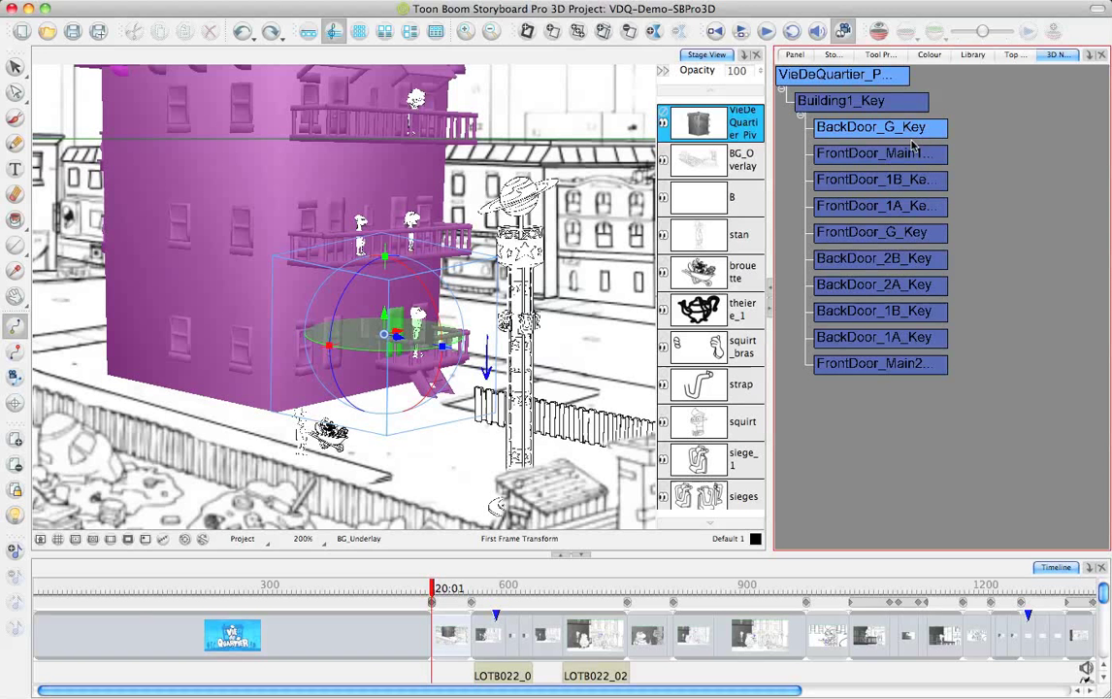
mouse_move(794, 97)
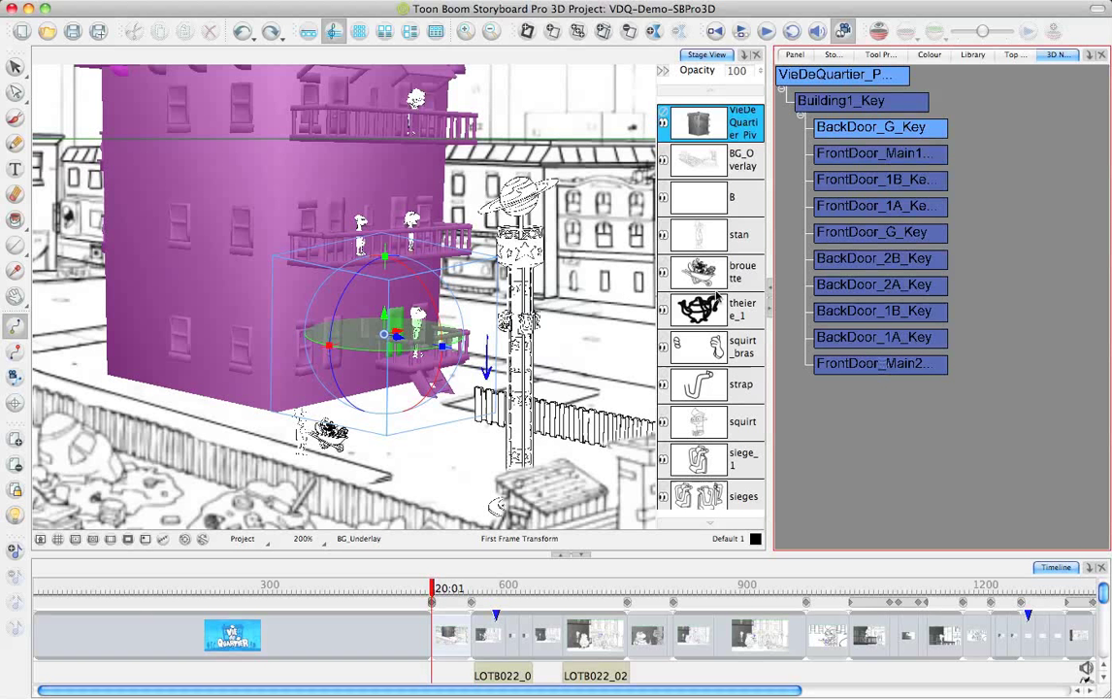
mouse_move(865, 152)
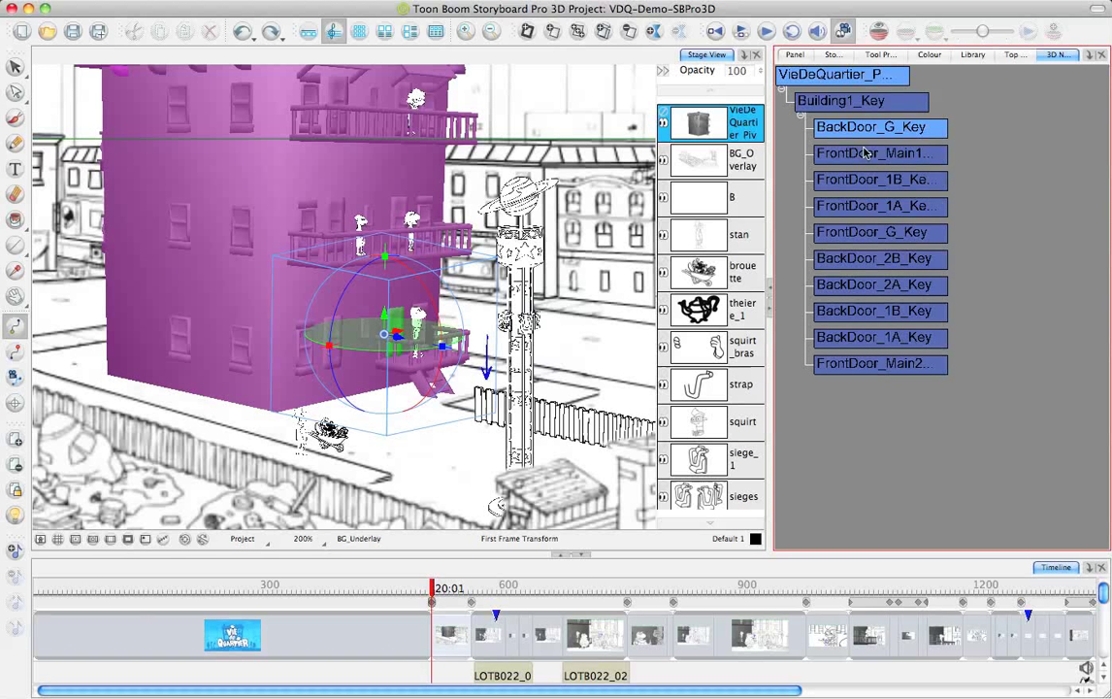
click(842, 101)
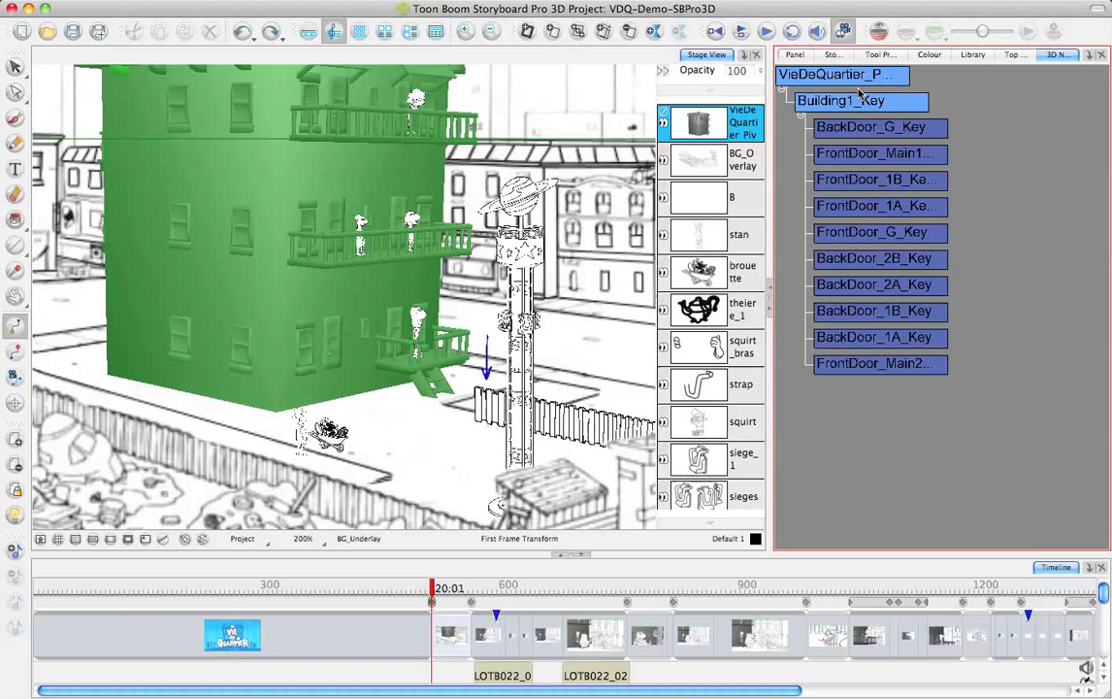
click(842, 101)
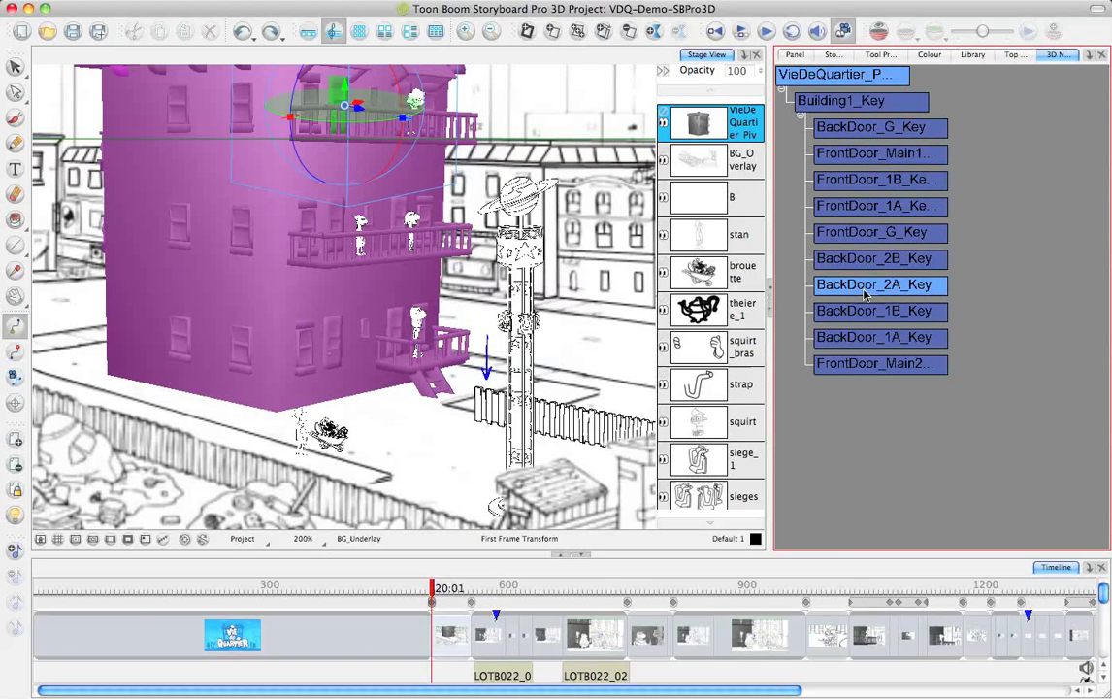
click(877, 338)
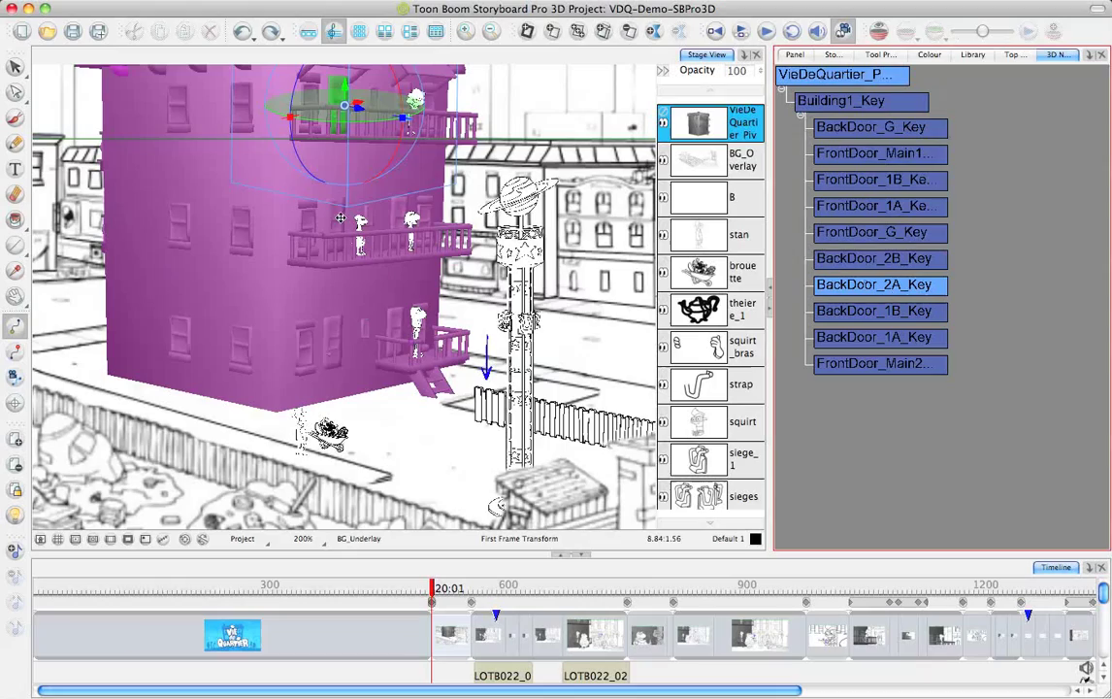
scroll(up, 3)
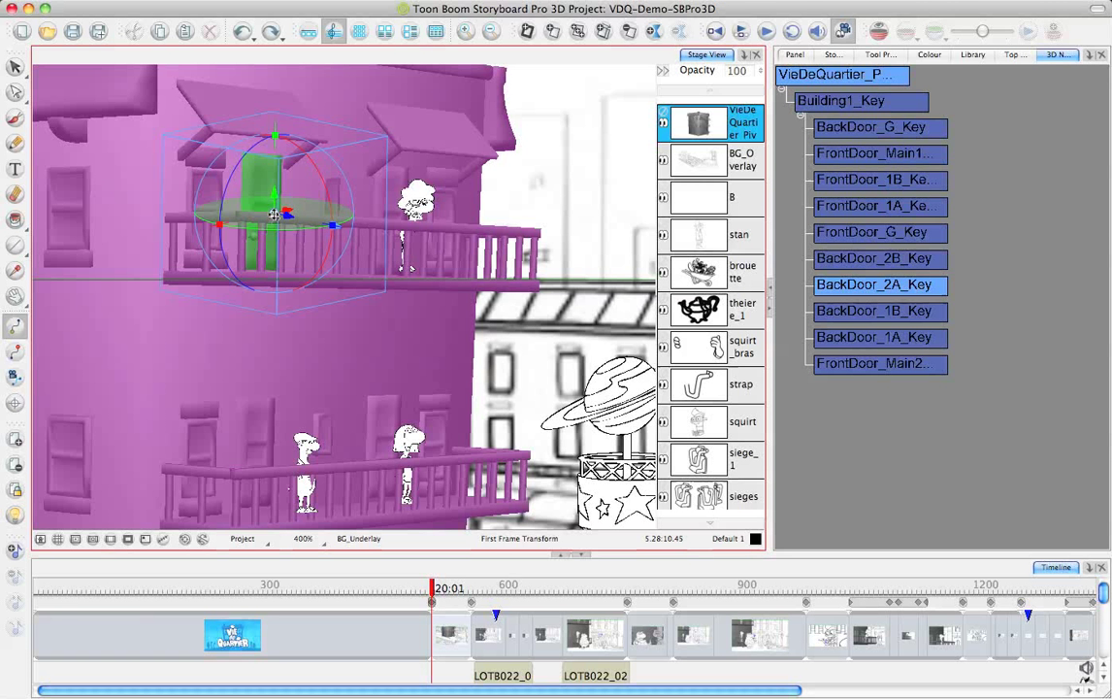
- Move slightly later in the 3D street shot with the building model deselected
drag(276, 215, 513, 334)
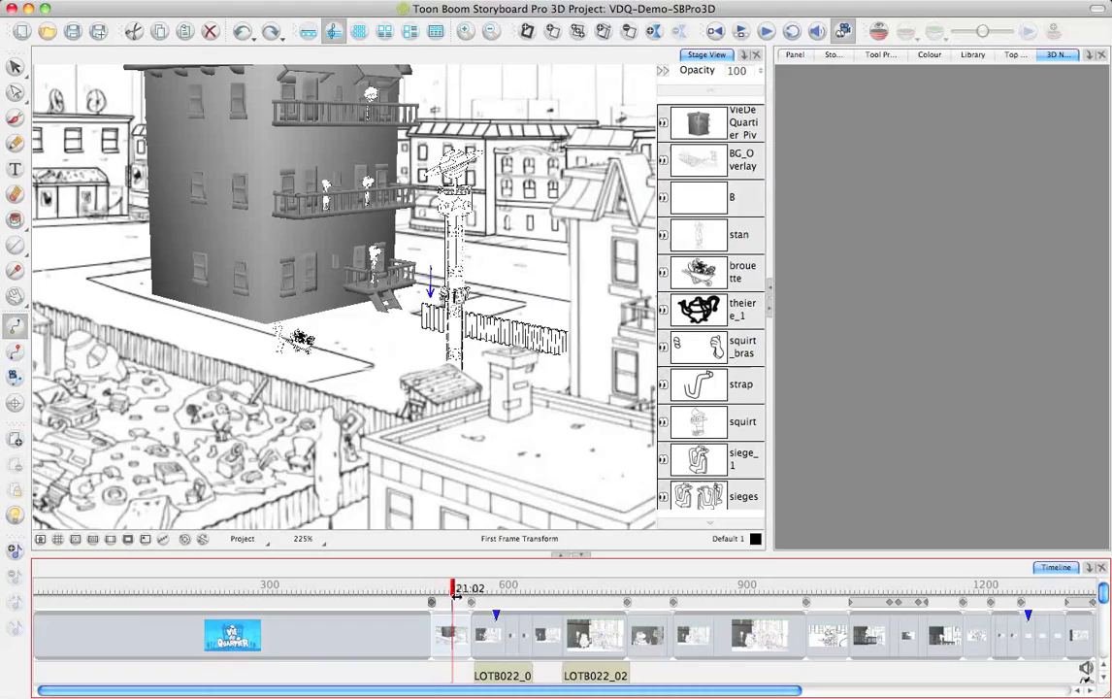
- Scrub through the gate, bottle-holder and drinking panels to the shot mixing building and characters at 34:07
drag(456, 602, 489, 602)
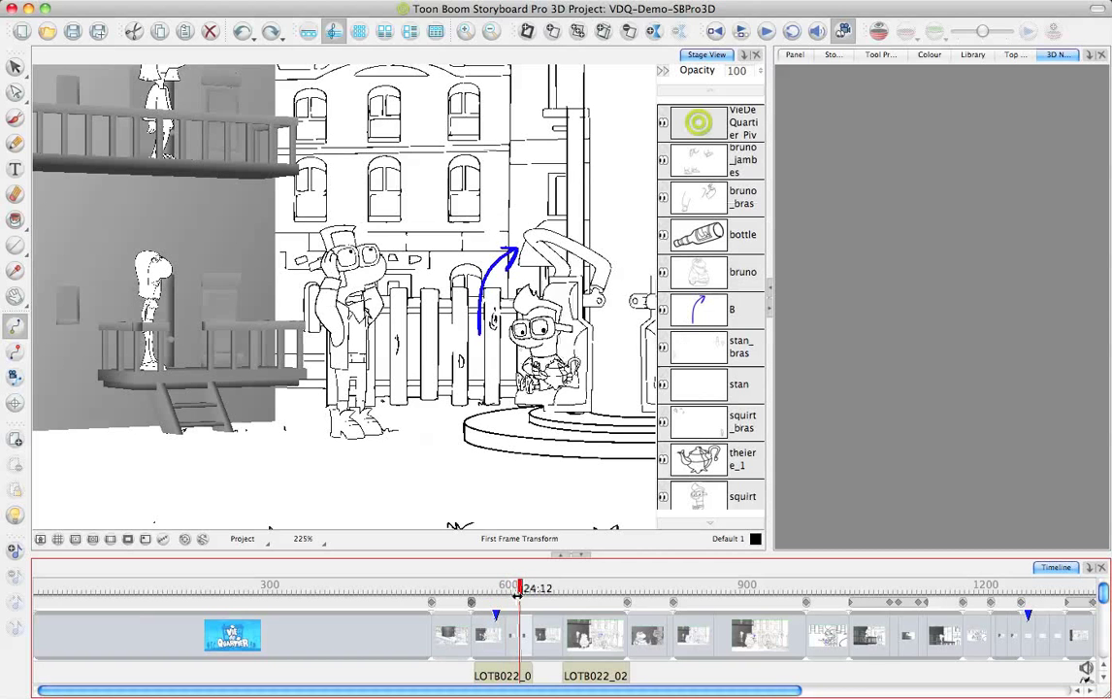
drag(516, 590, 532, 590)
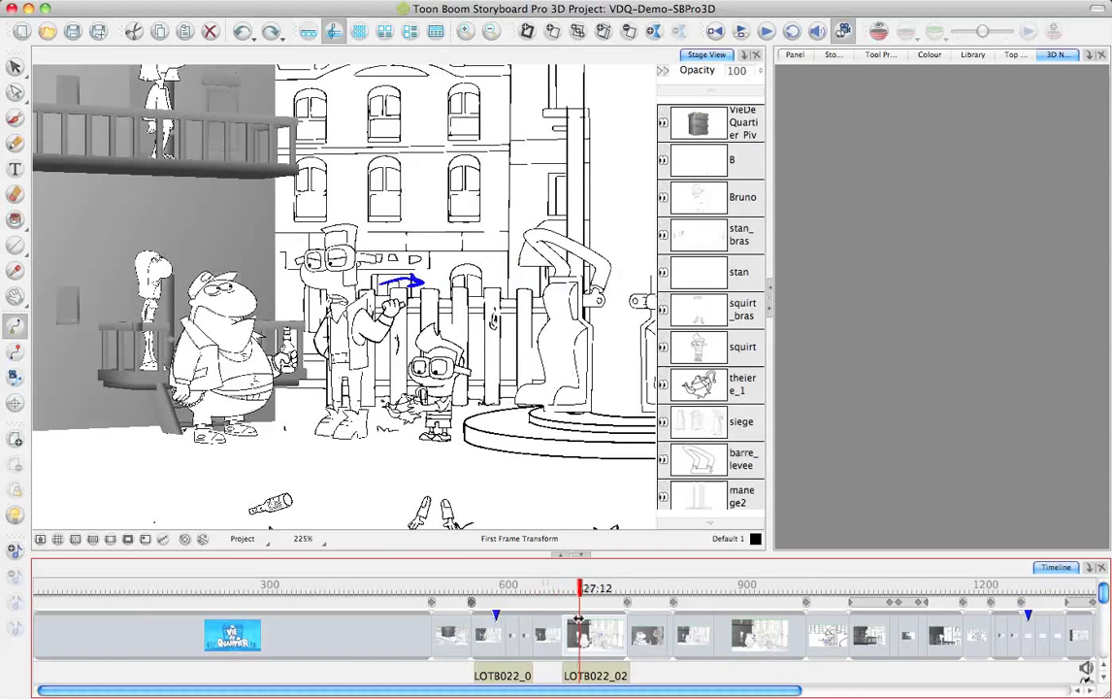
drag(579, 588, 612, 588)
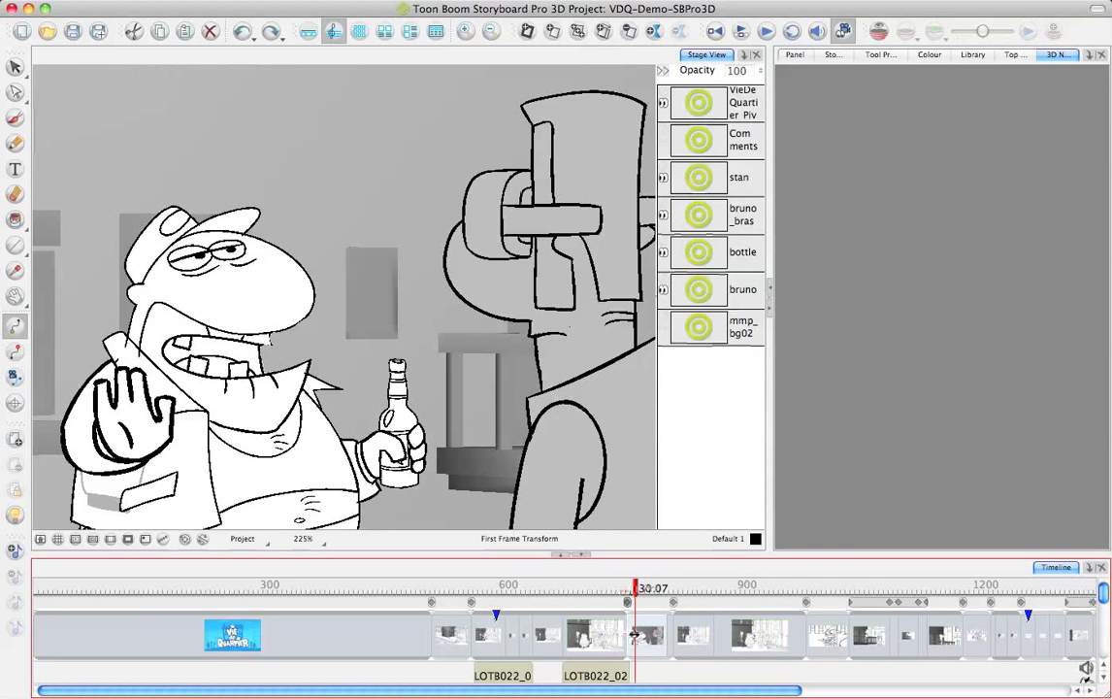
click(669, 588)
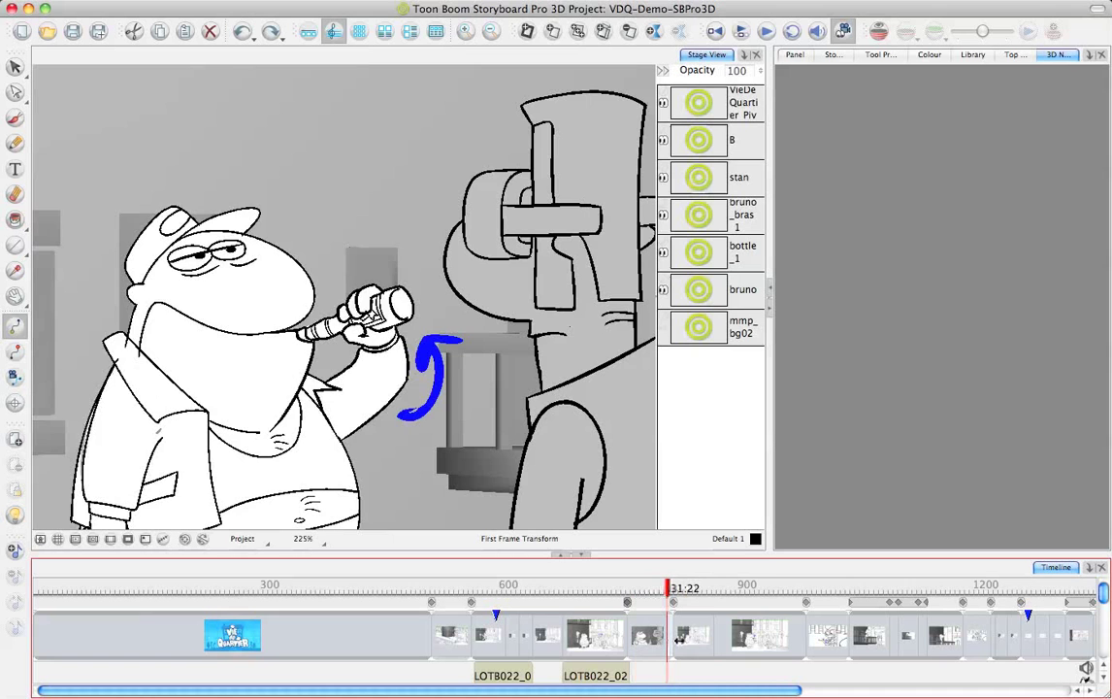
drag(668, 590, 703, 590)
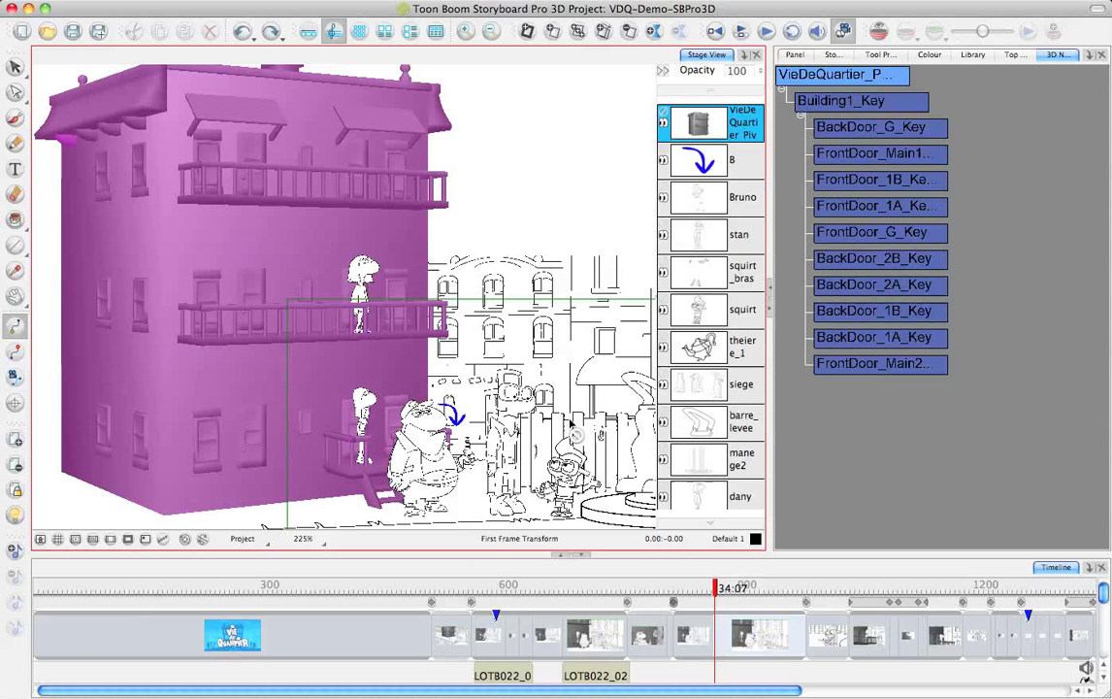
mouse_move(703, 505)
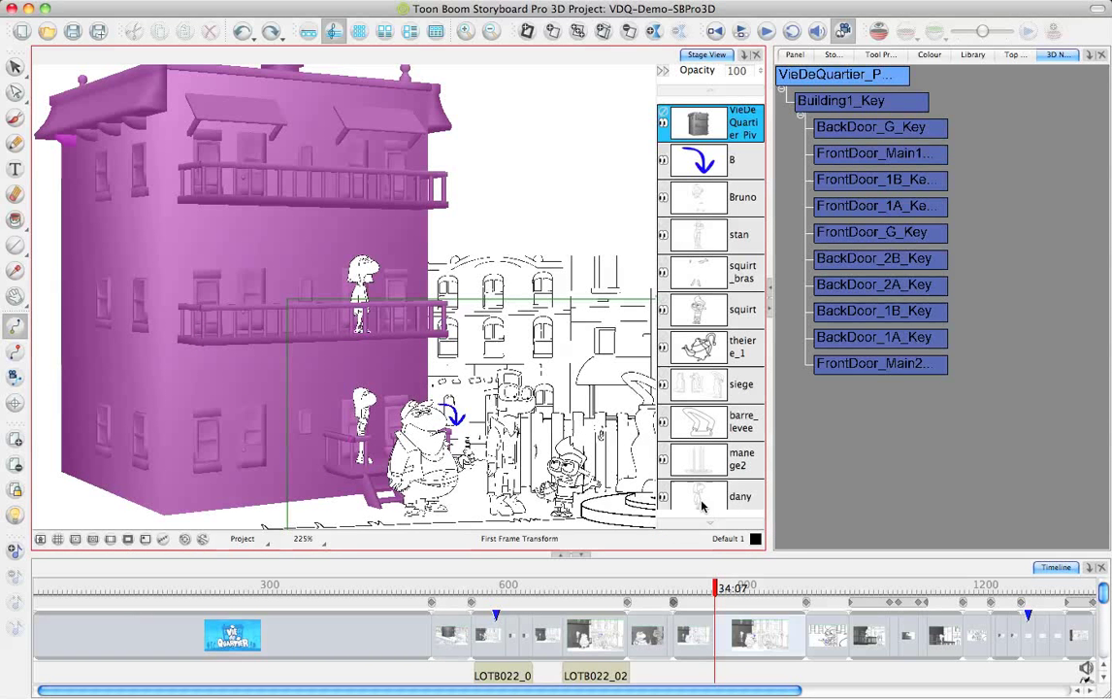
mouse_move(482, 159)
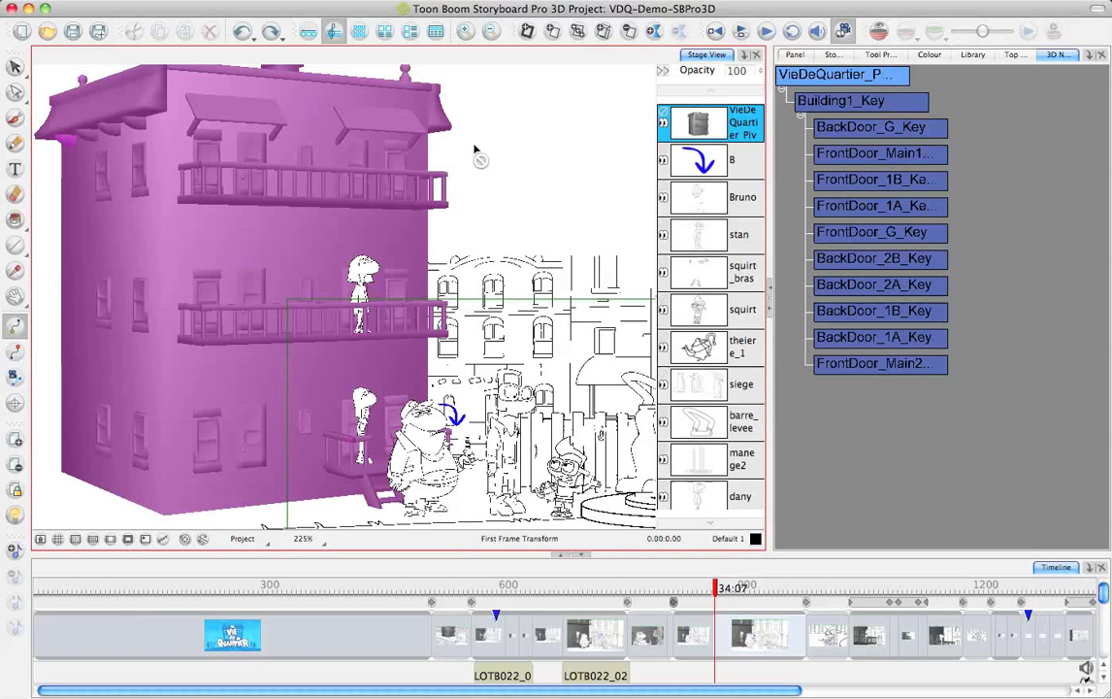
mouse_move(175, 513)
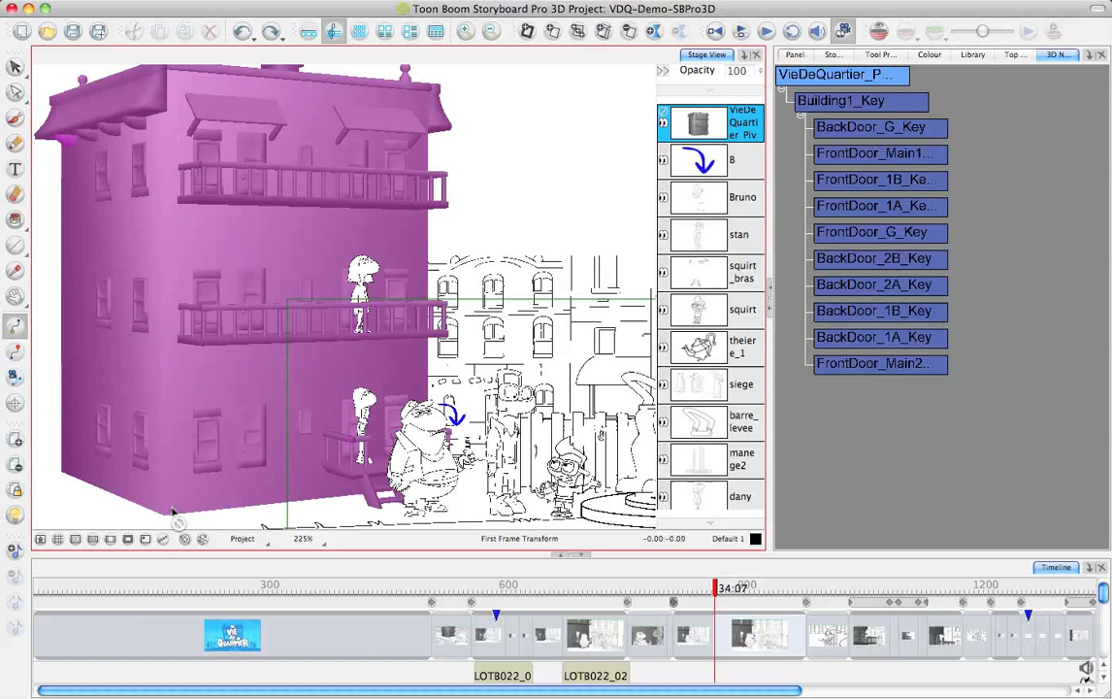
mouse_move(212, 400)
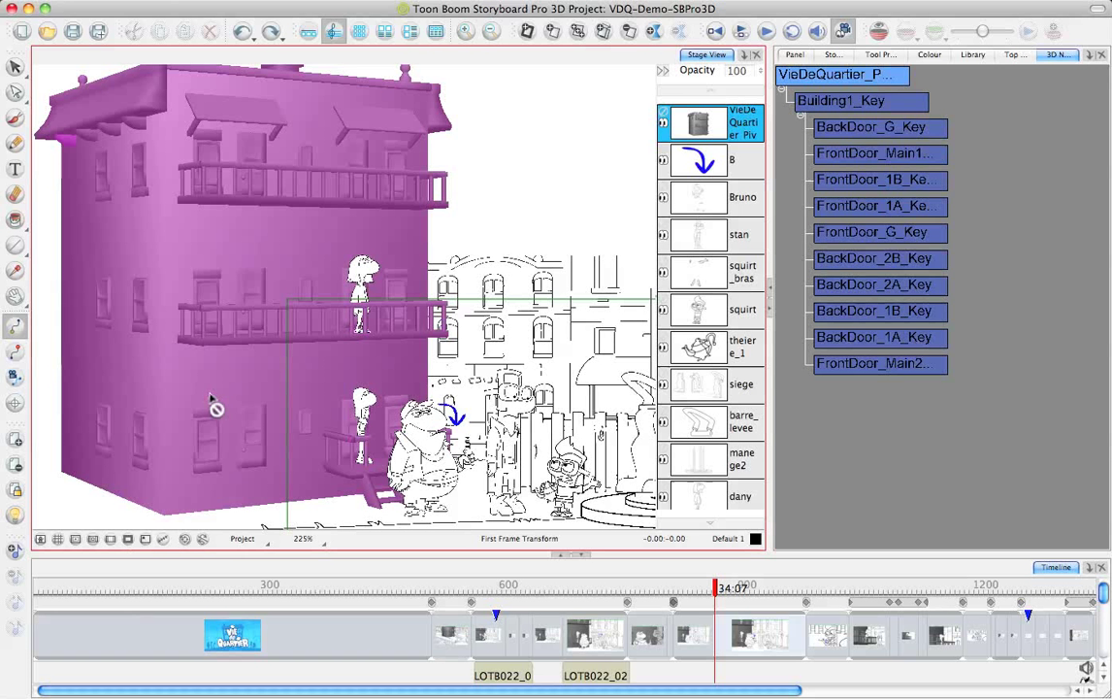
mouse_move(213, 249)
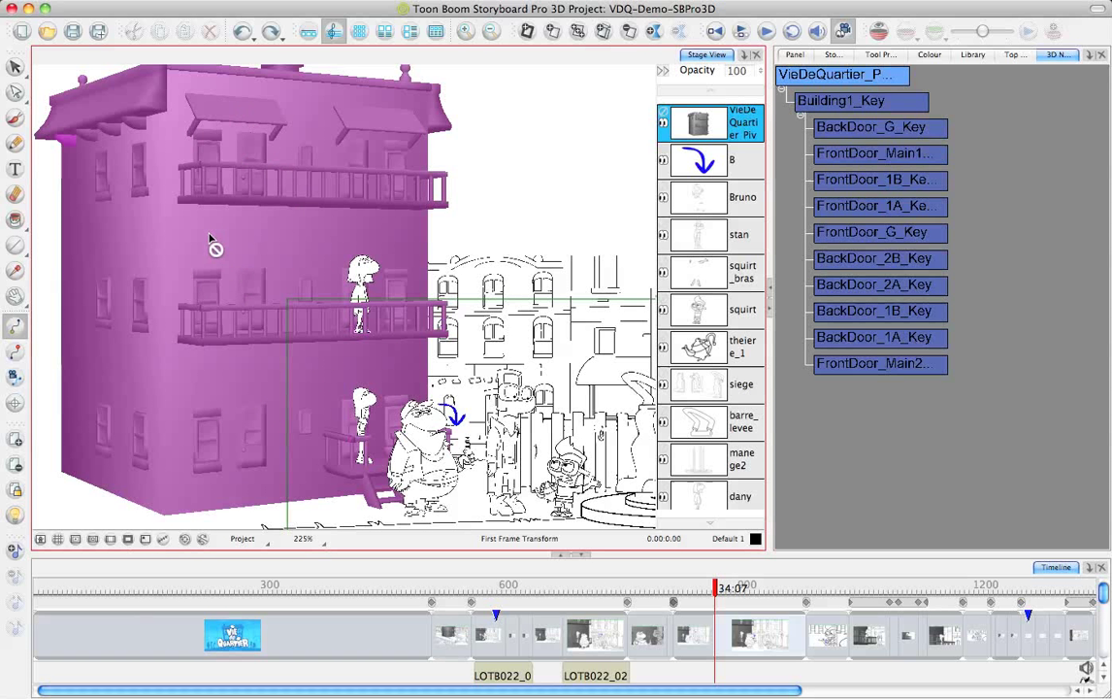
mouse_move(221, 225)
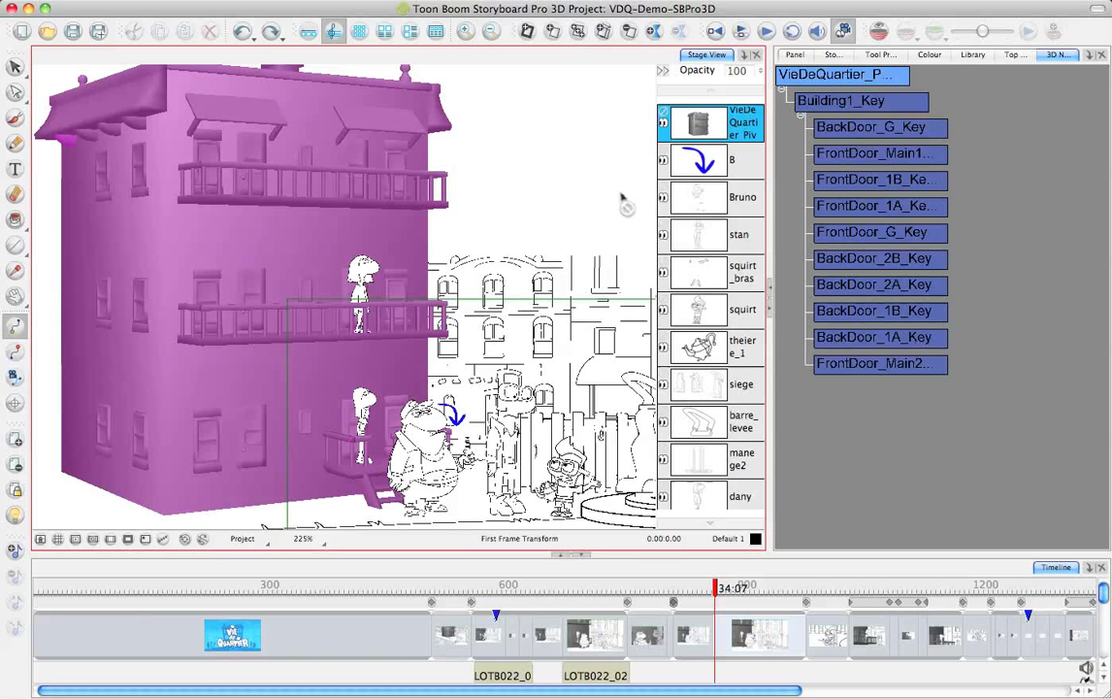
mouse_move(617, 198)
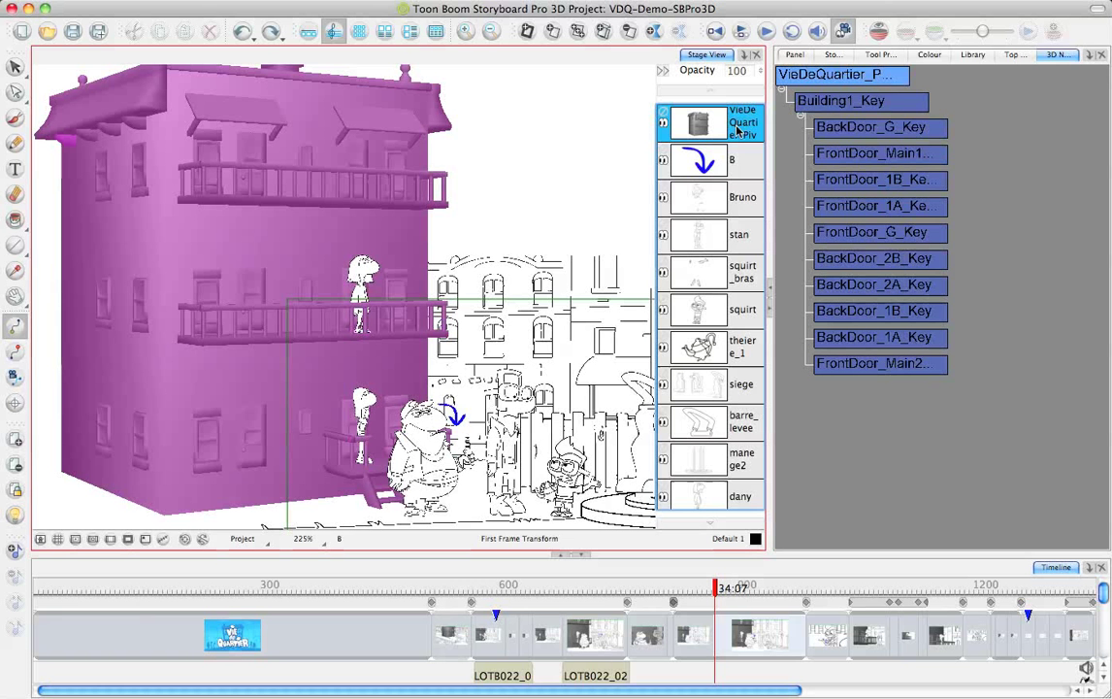
- Switch the 3D building layer's rendering to Wireframe, then to Flat shading
right_click(699, 121)
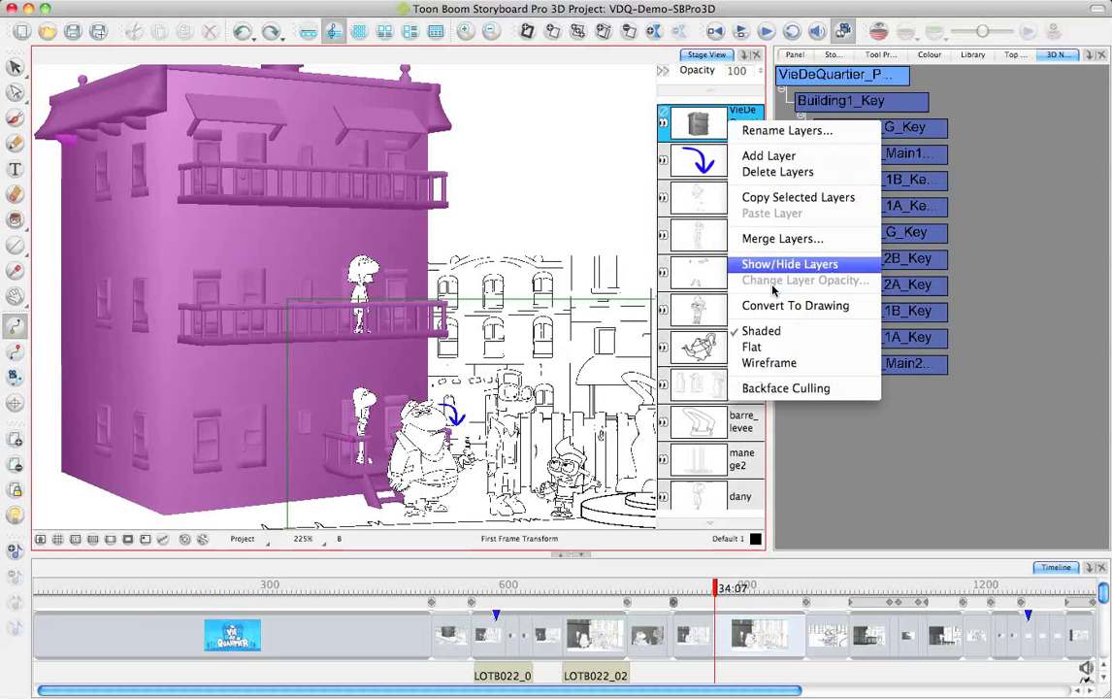
click(788, 264)
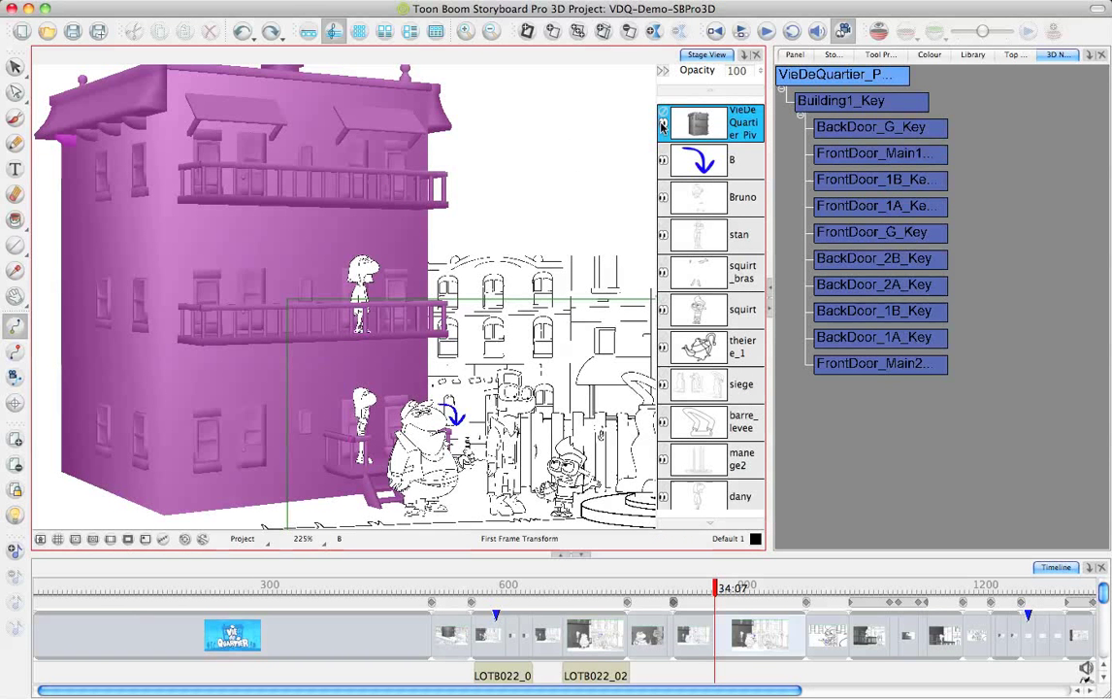
right_click(698, 124)
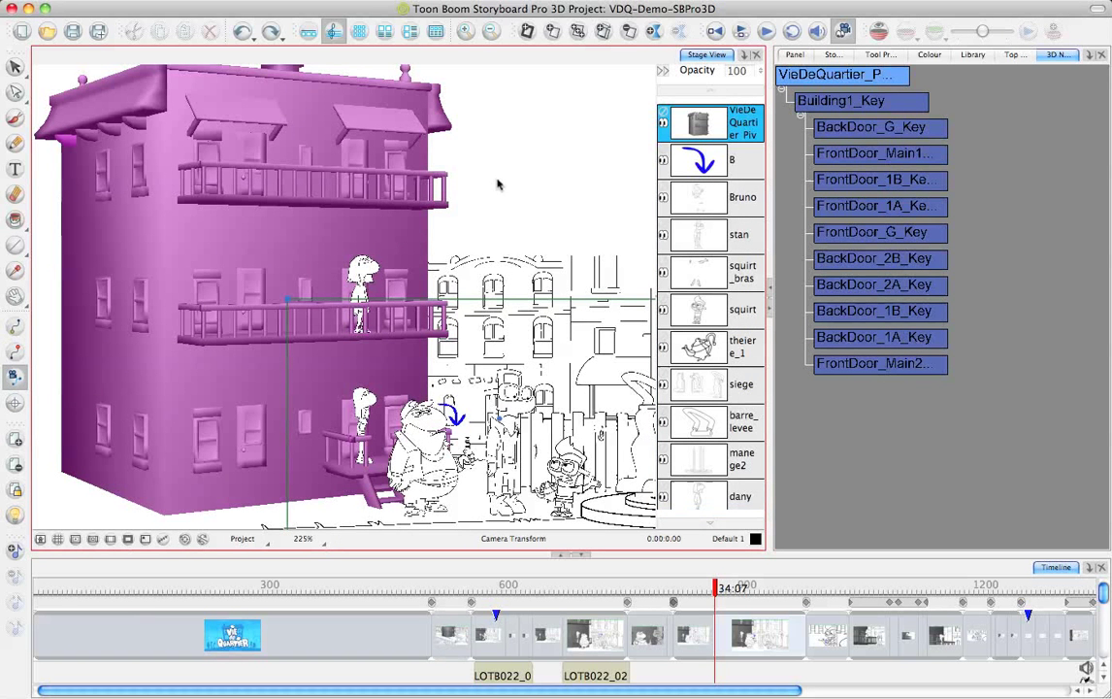
right_click(699, 121)
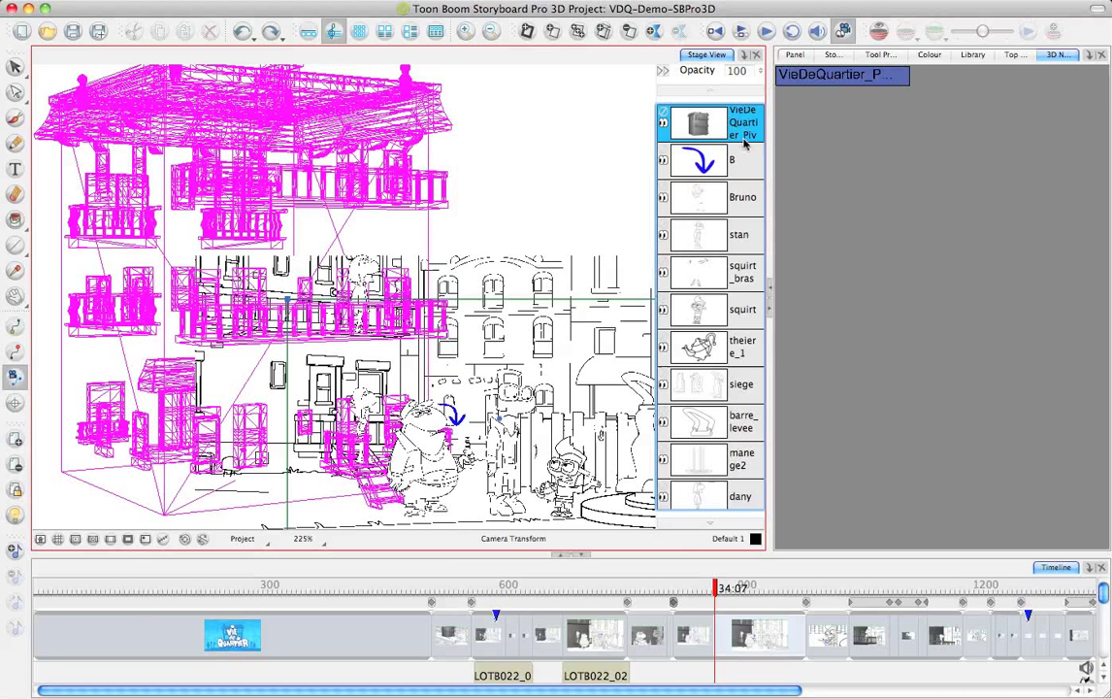
right_click(699, 122)
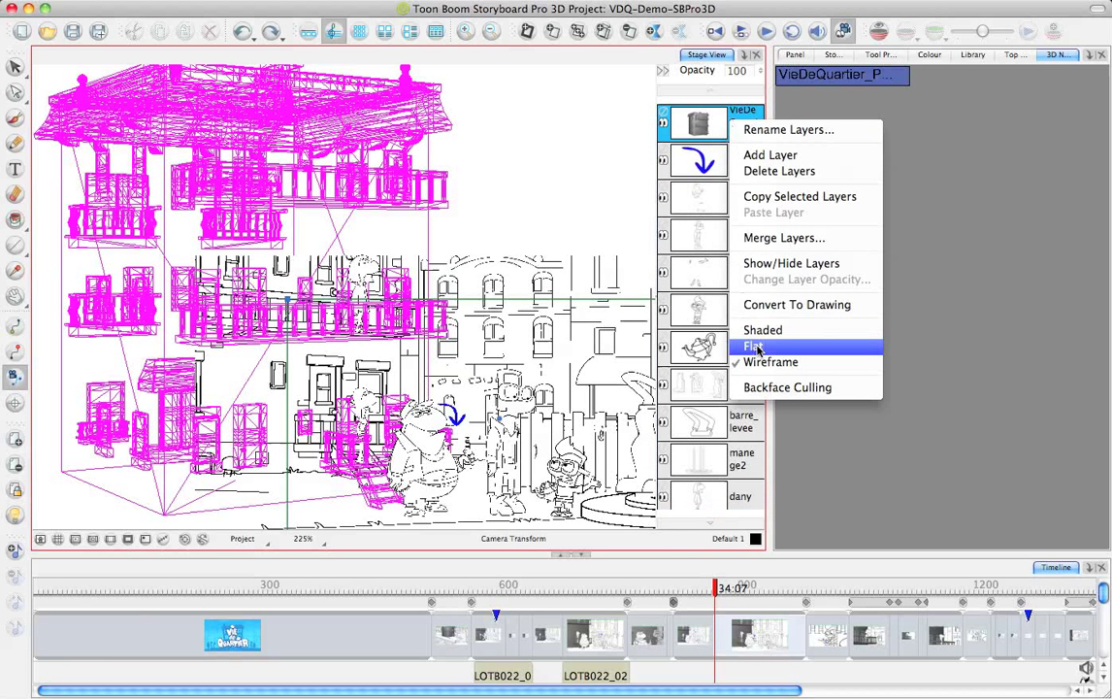
click(753, 346)
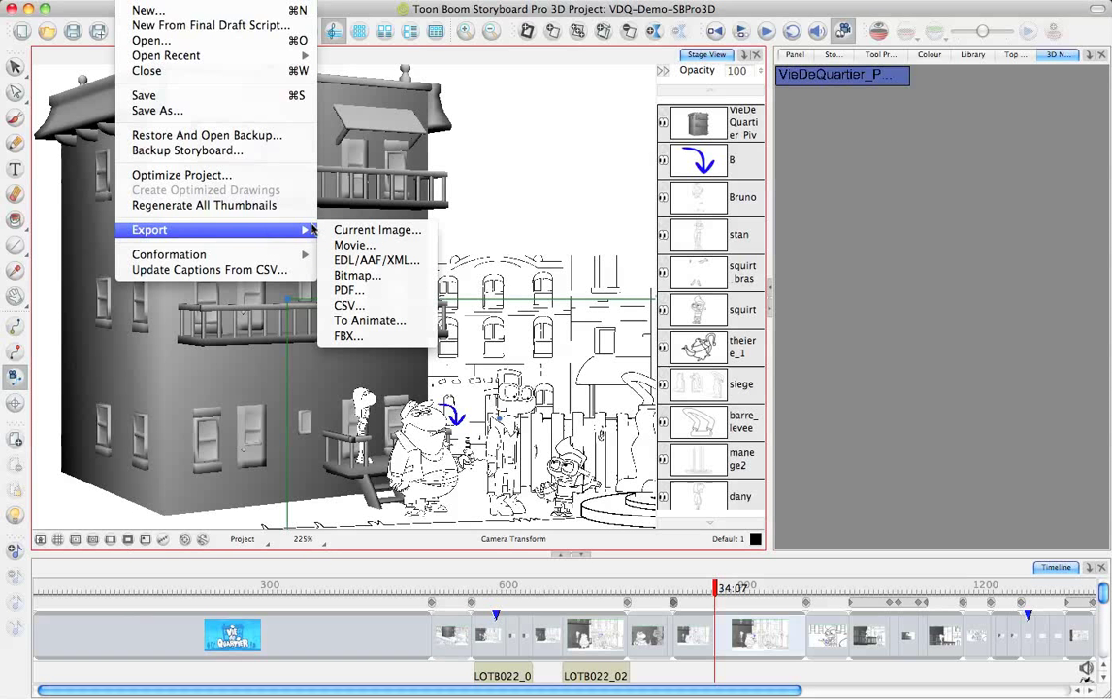
mouse_move(378, 291)
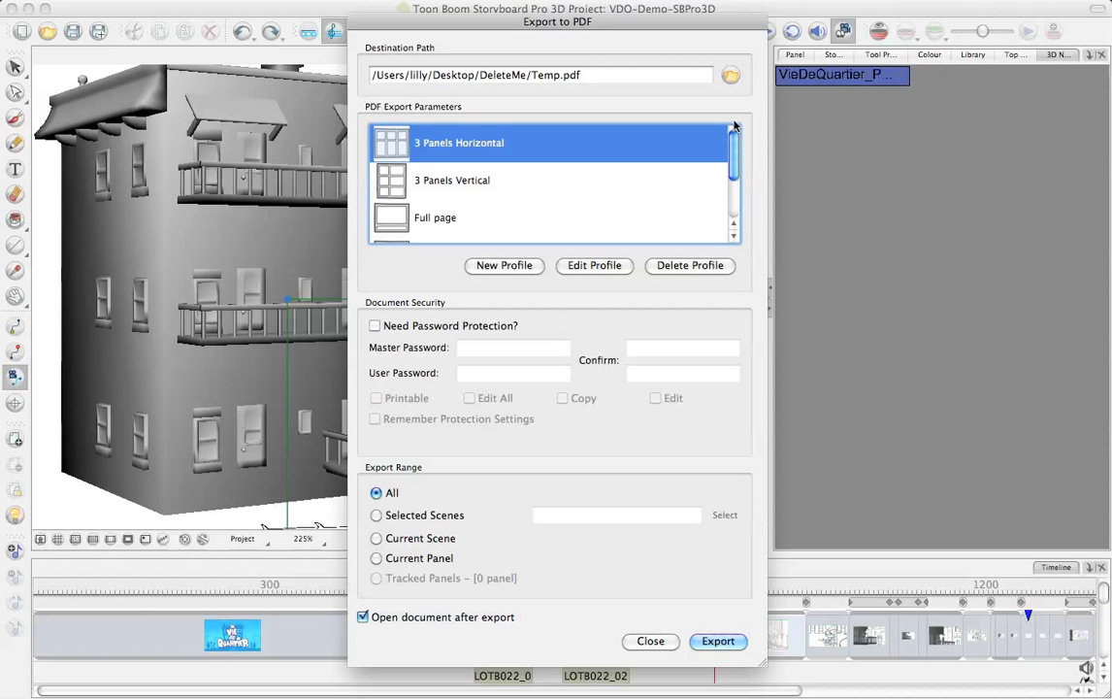
mouse_move(660, 210)
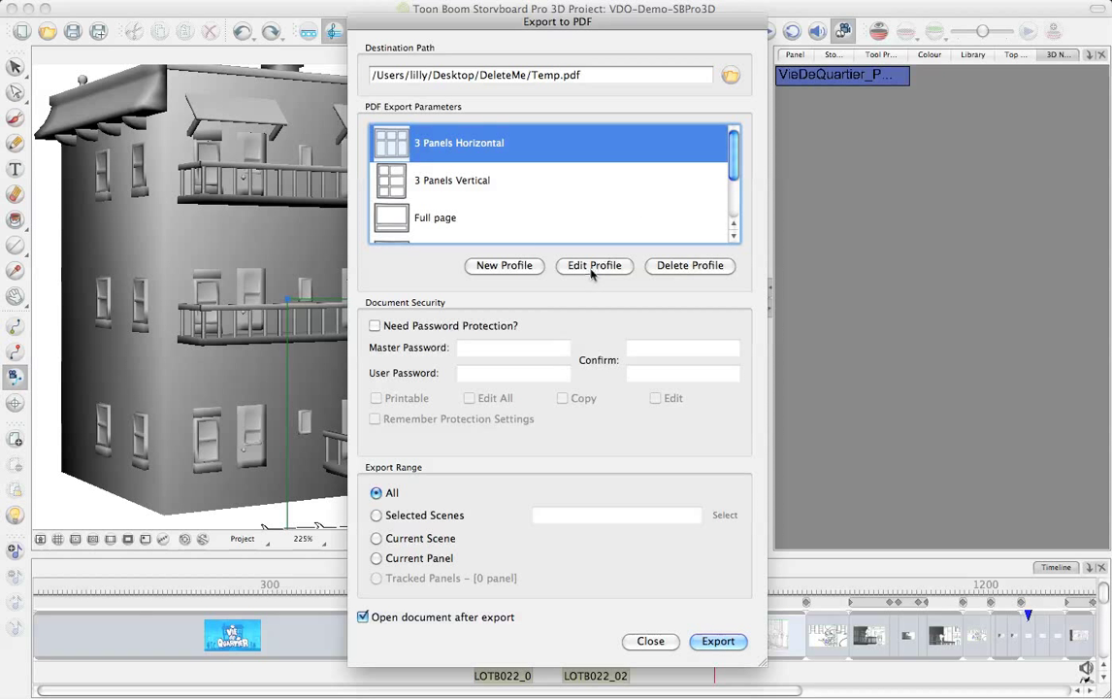
mouse_move(501, 285)
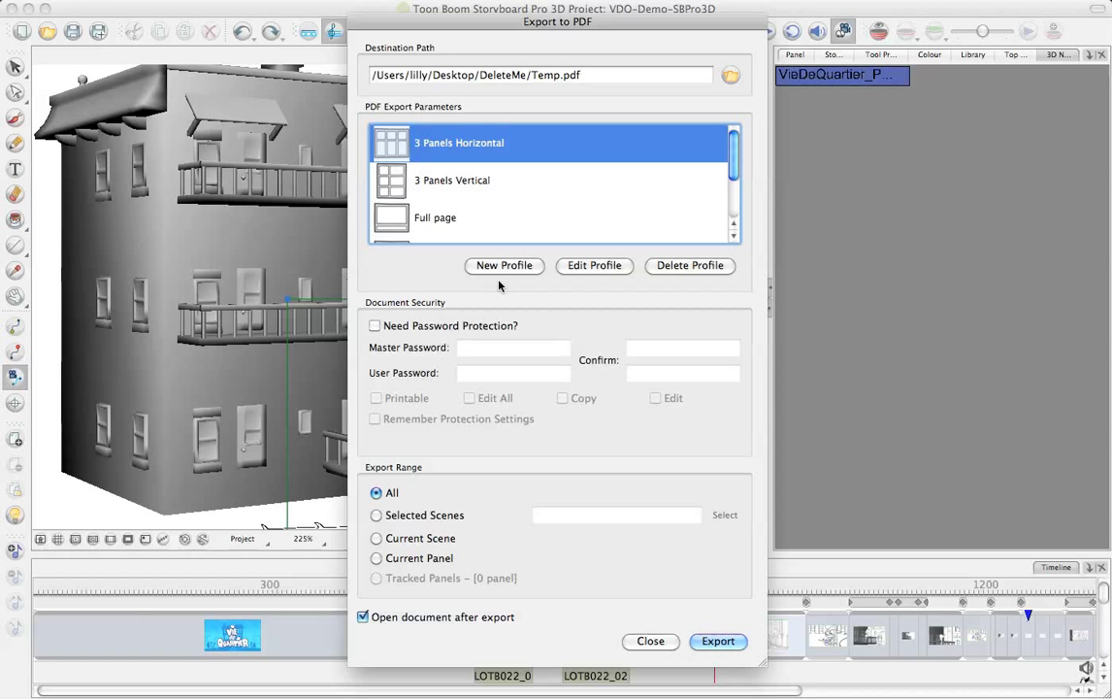
mouse_move(534, 297)
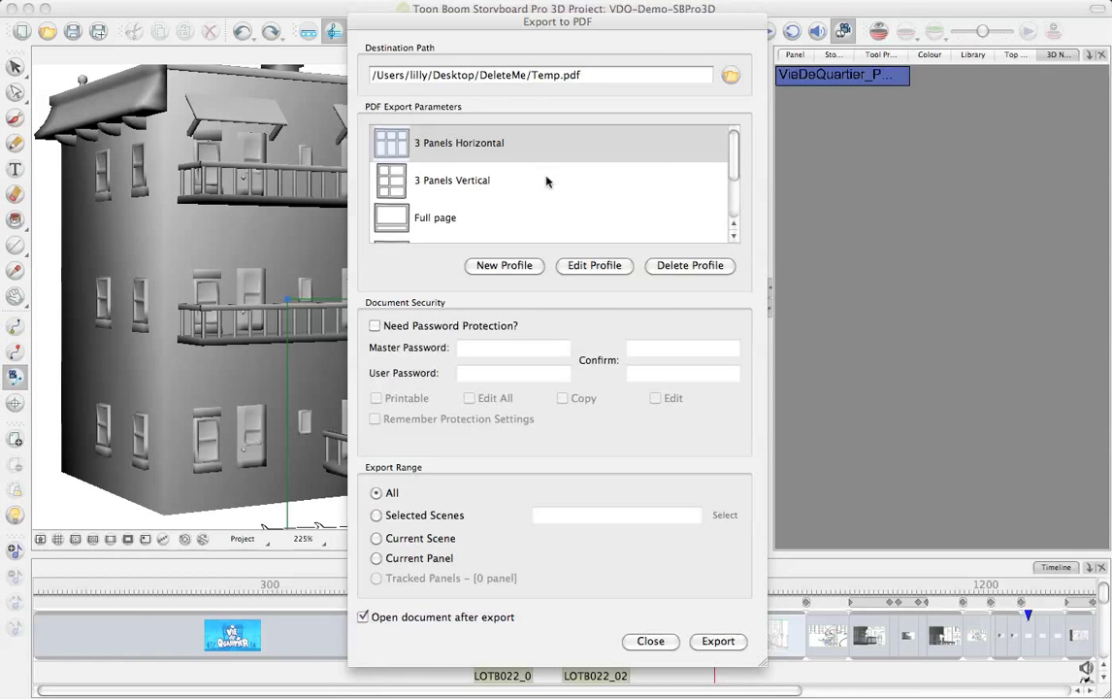
- Save the 3-panel horizontal PDF as Temp.pdf on the Desktop for selected scenes ouv, 018 and 019, and export it
click(732, 73)
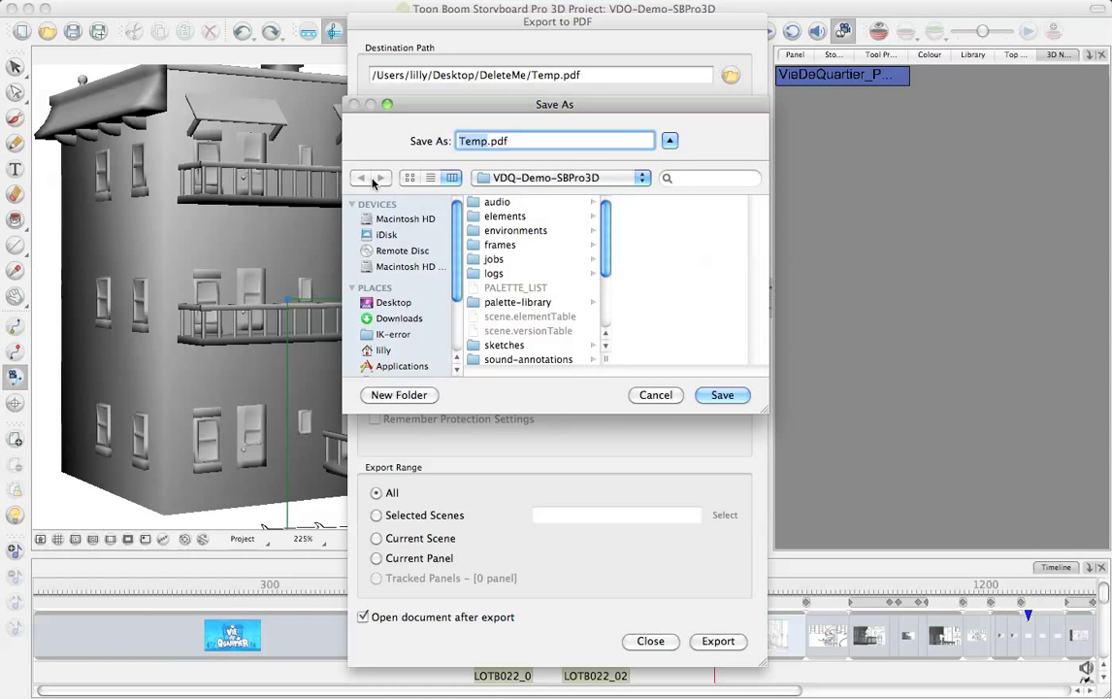
click(394, 303)
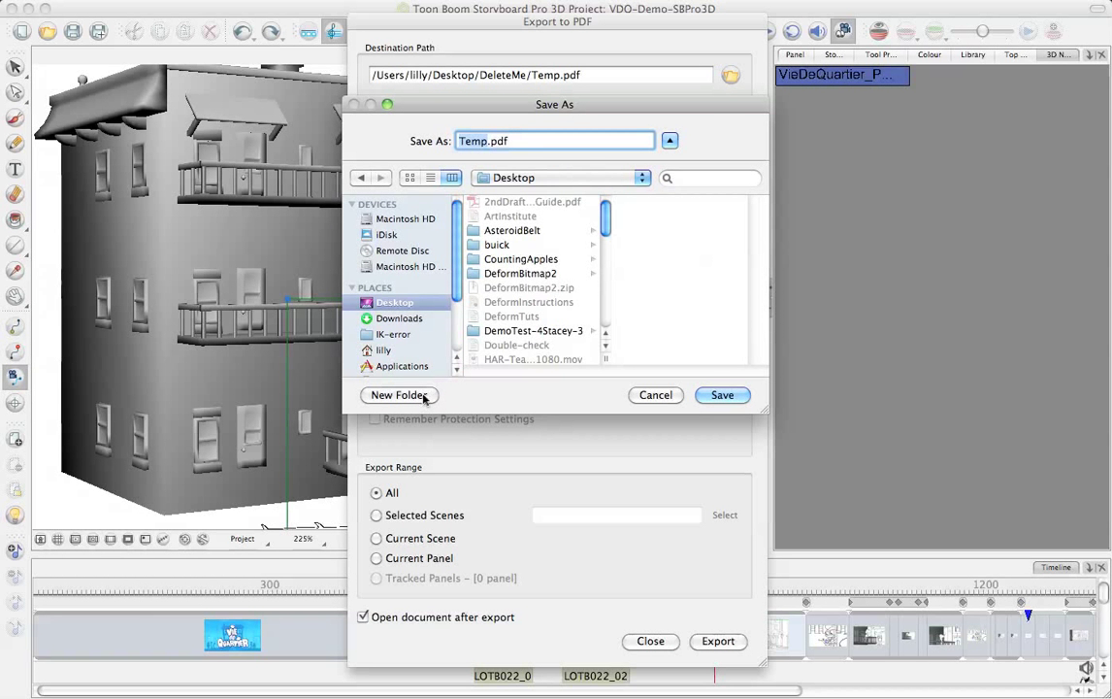
click(722, 396)
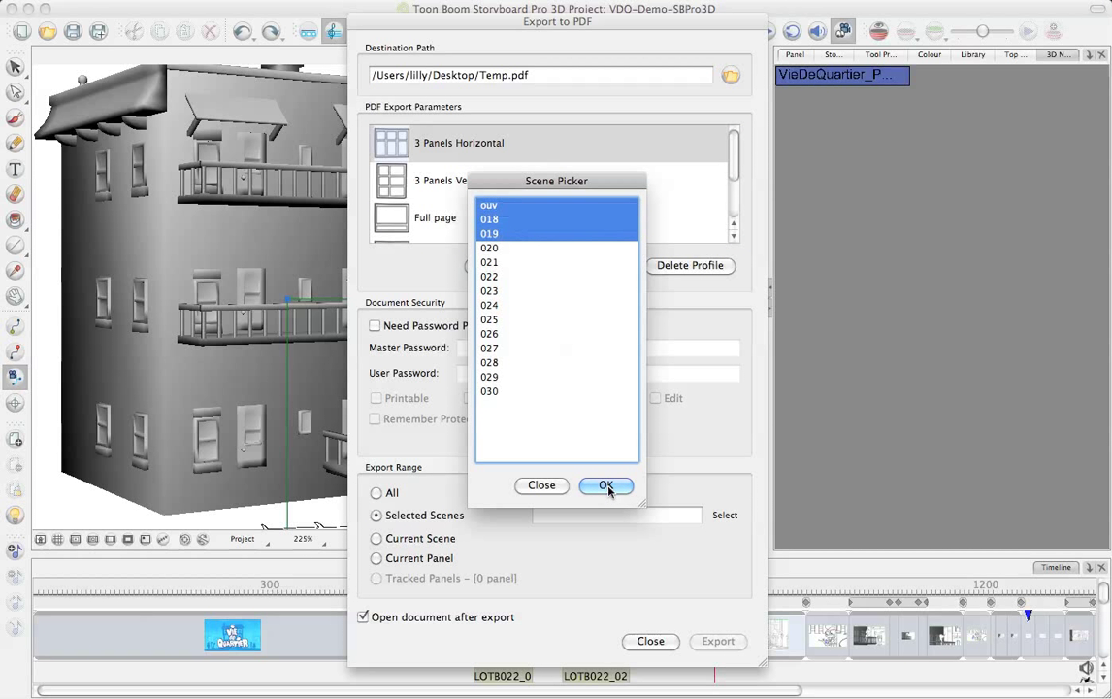
click(605, 485)
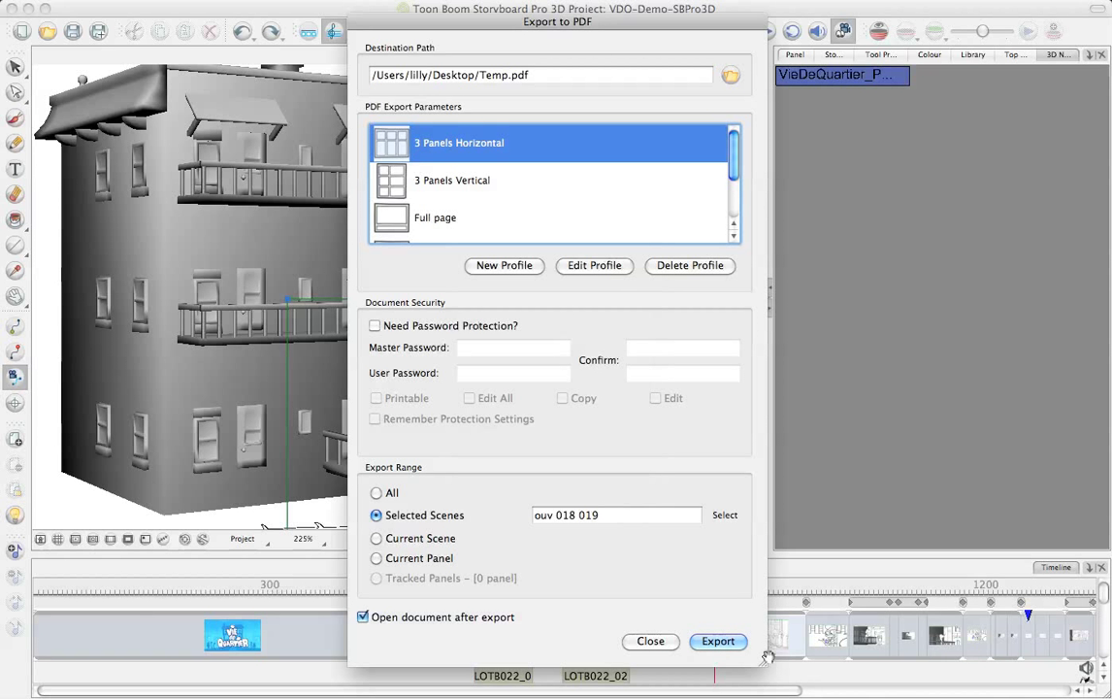
click(716, 640)
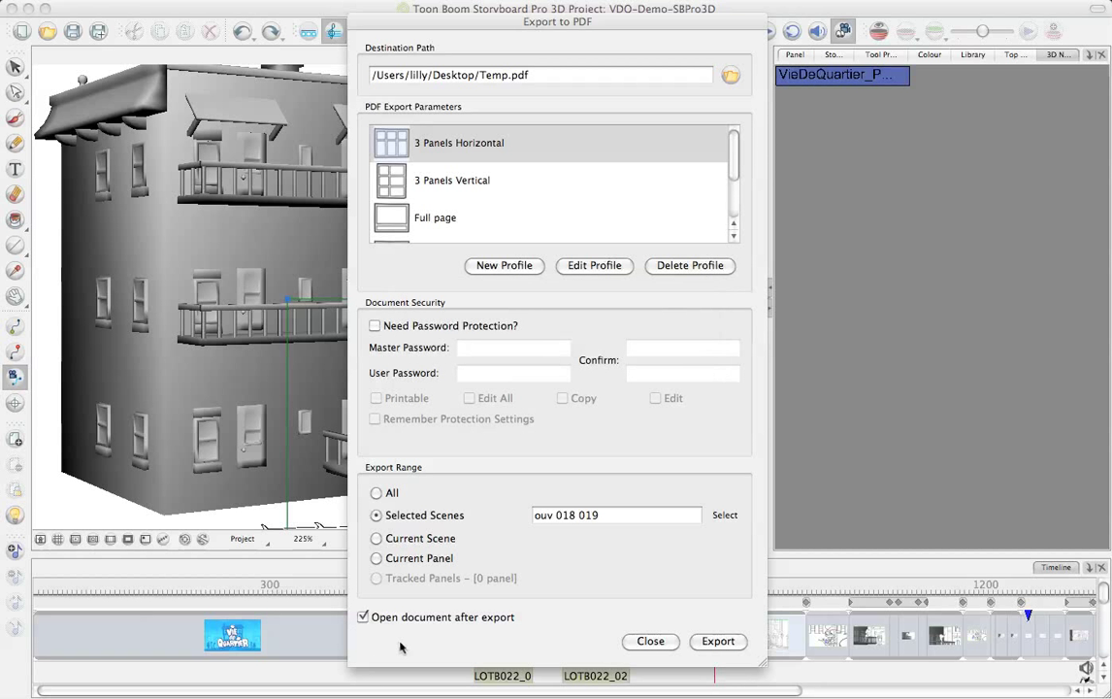
click(718, 640)
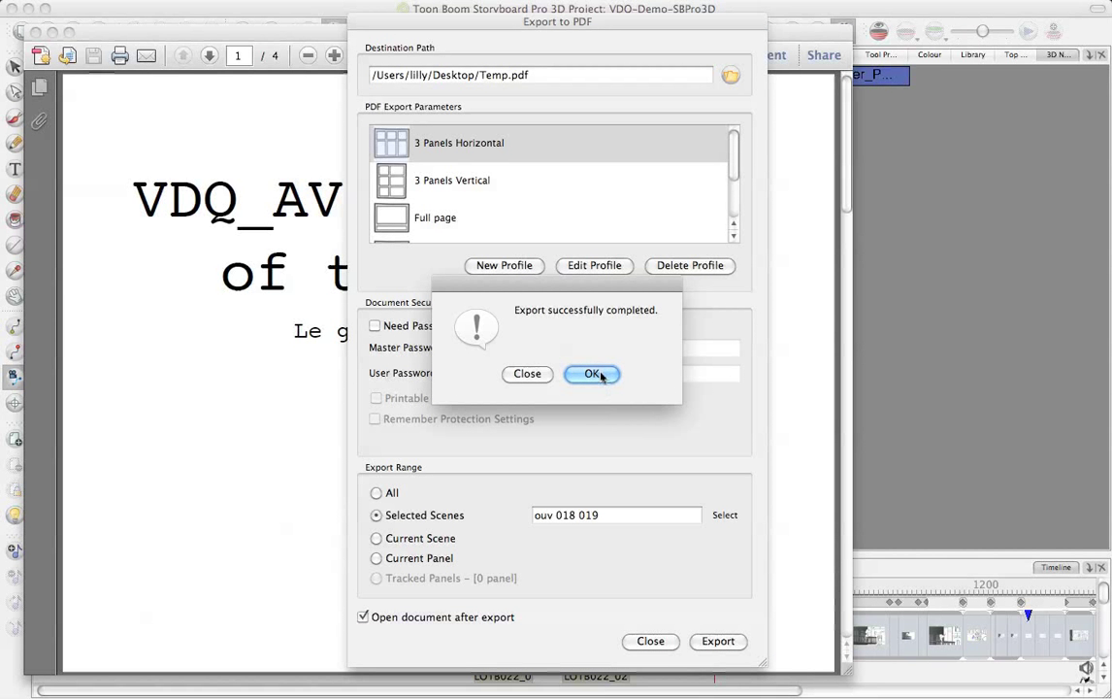
- Dismiss the export success alert and view page 2 of the PDF with the three storyboard panels
click(592, 373)
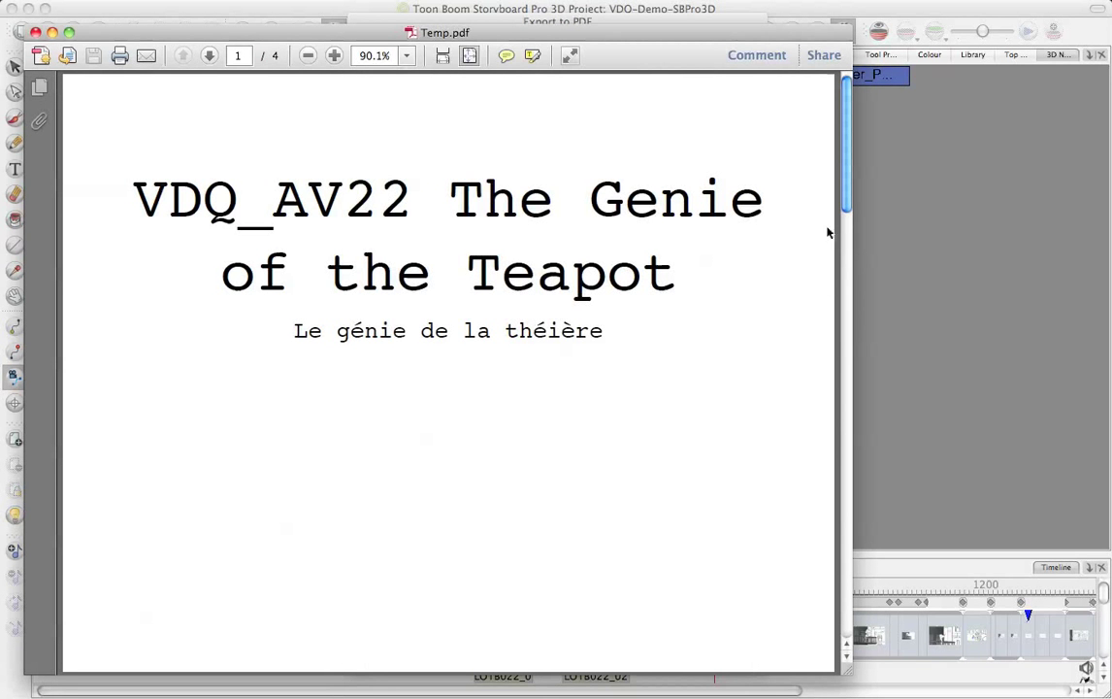
click(209, 55)
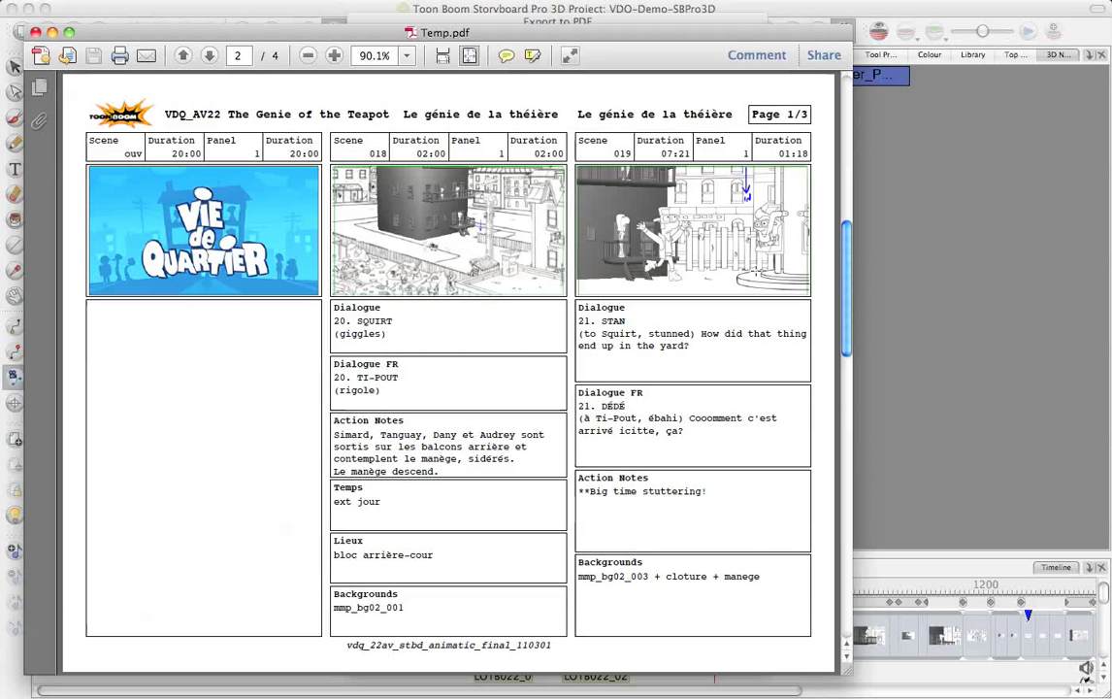
mouse_move(623, 363)
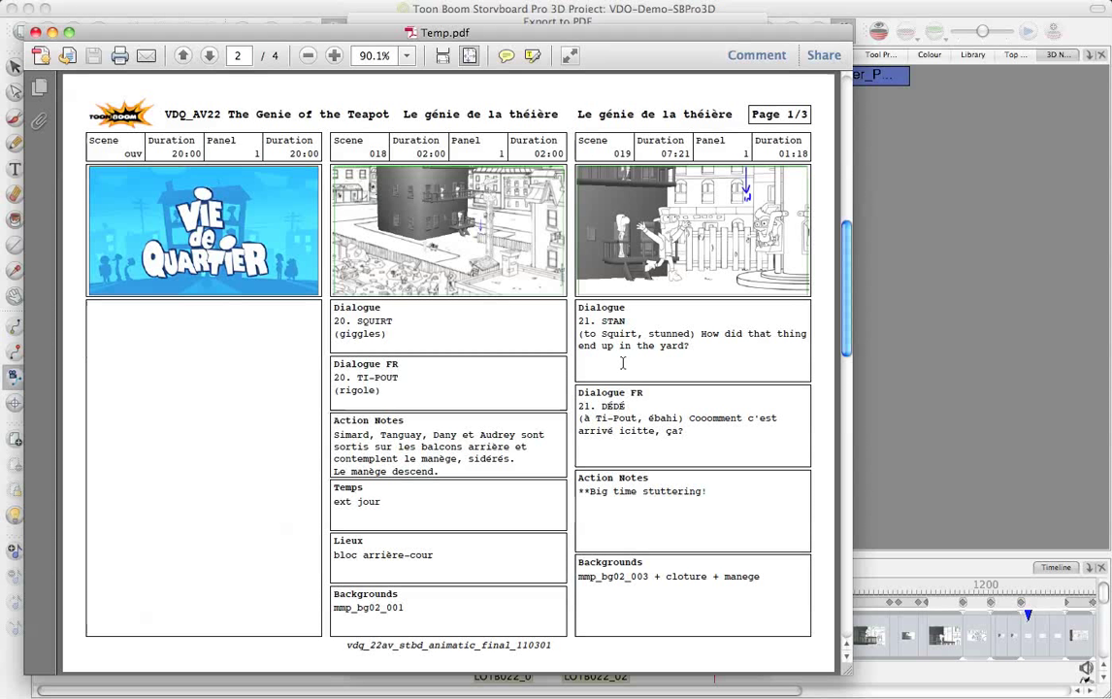
mouse_move(431, 367)
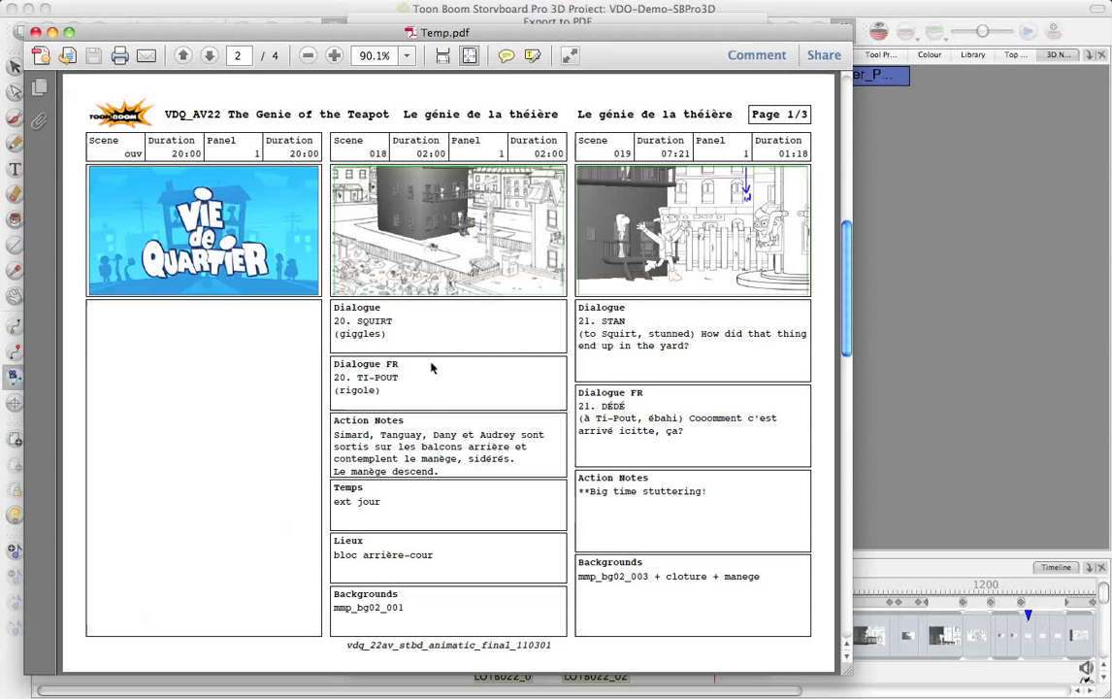
mouse_move(438, 629)
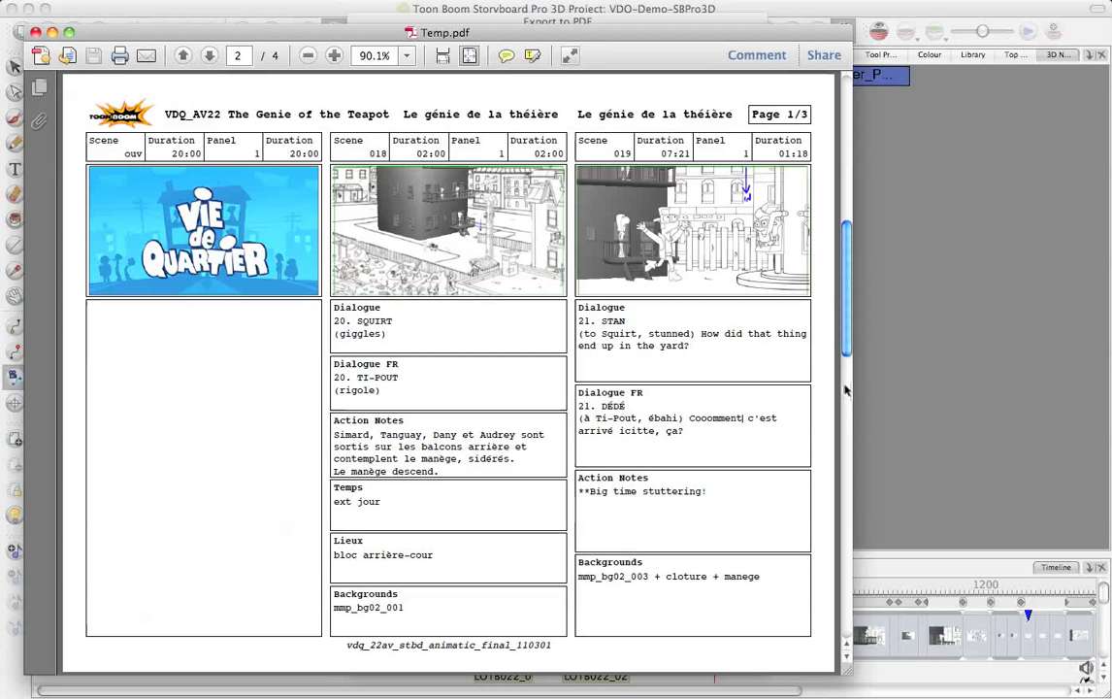
mouse_move(404, 178)
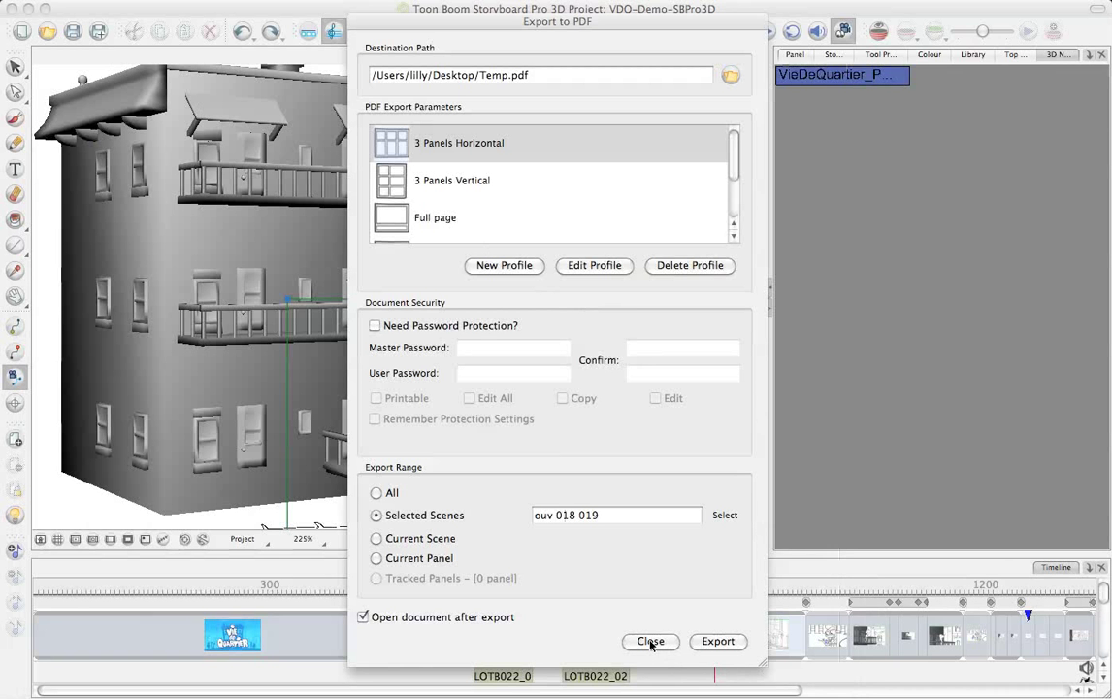
- Leave the PDF settings and set up a CSV export named Test on the Desktop
click(650, 640)
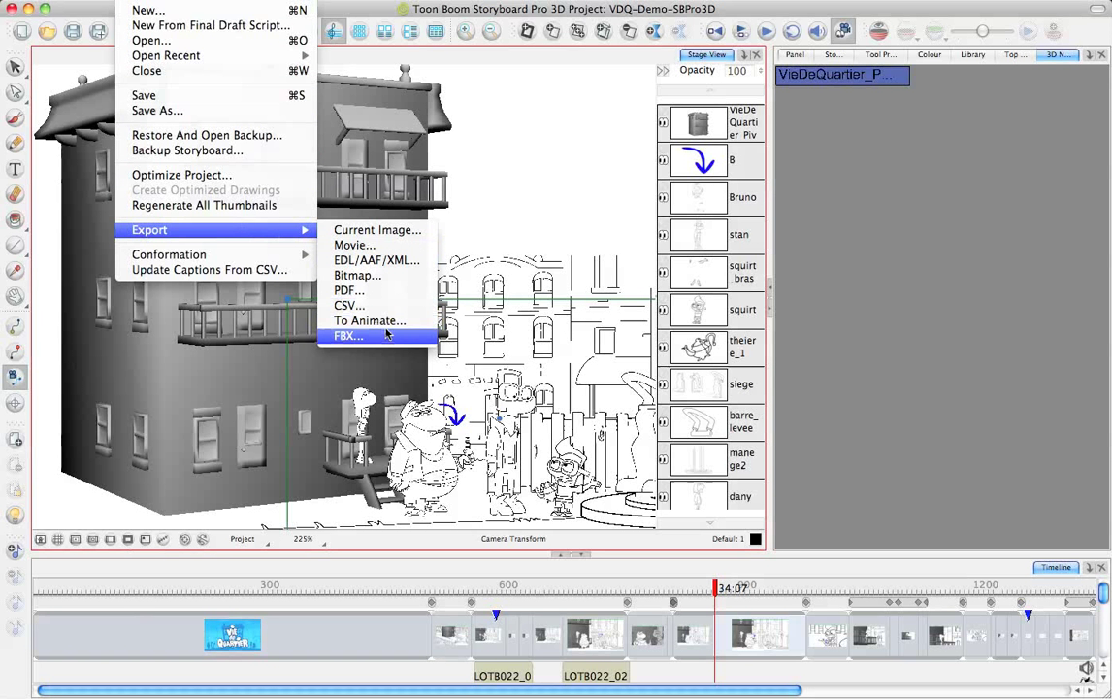
mouse_move(349, 307)
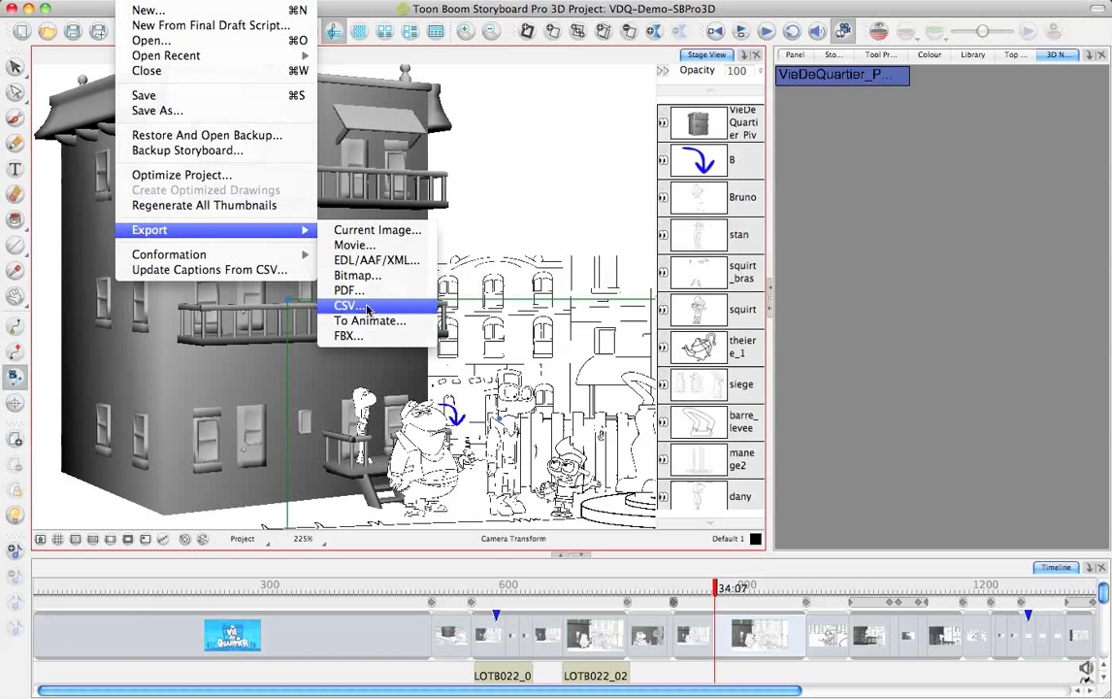
click(349, 305)
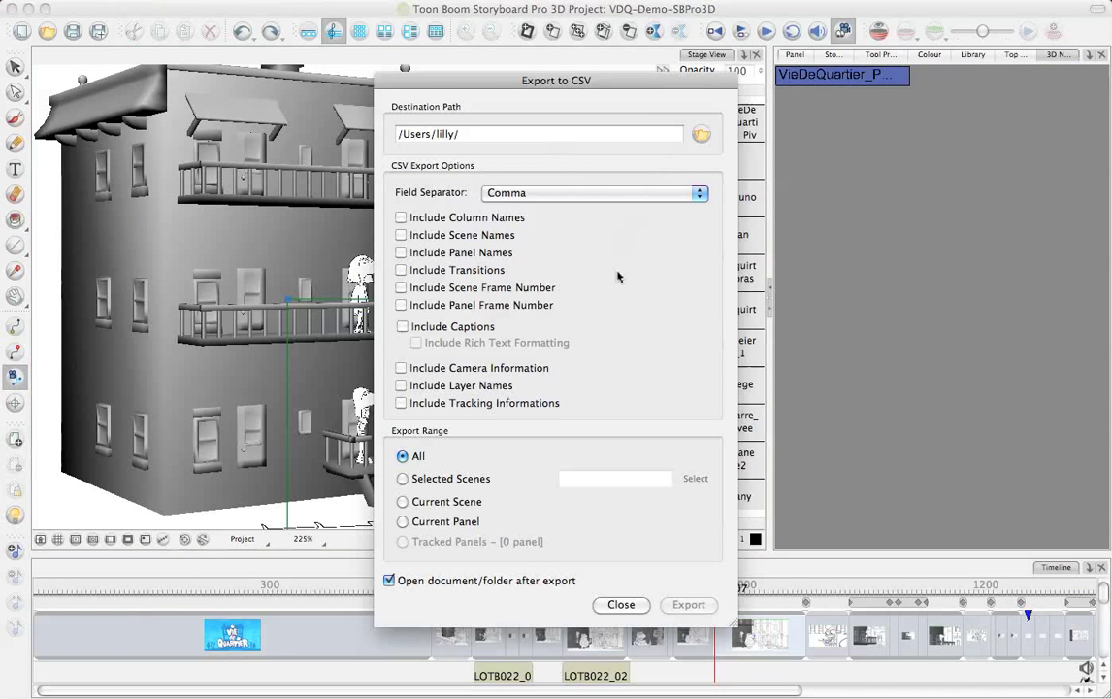
click(701, 134)
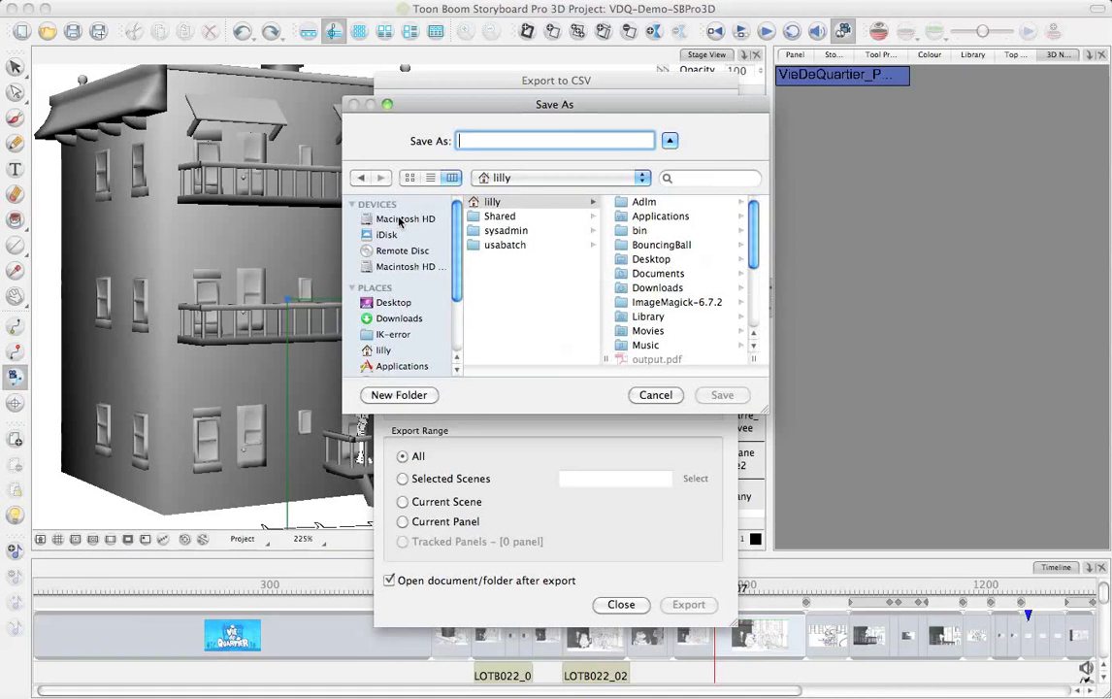
click(392, 302)
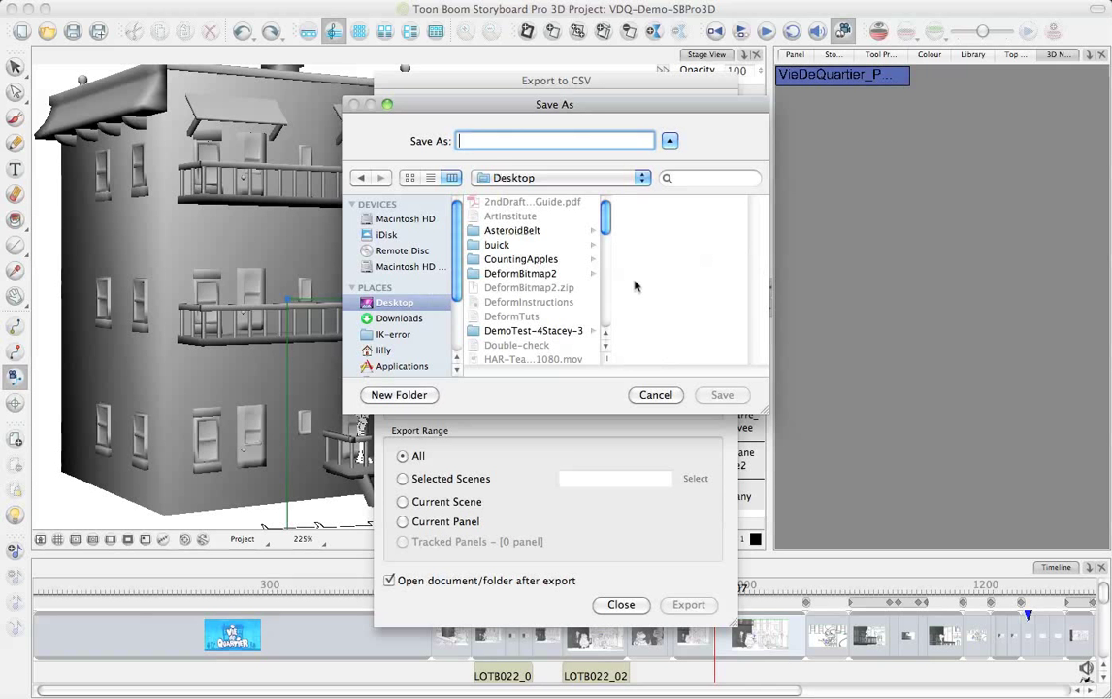
text(Tes)
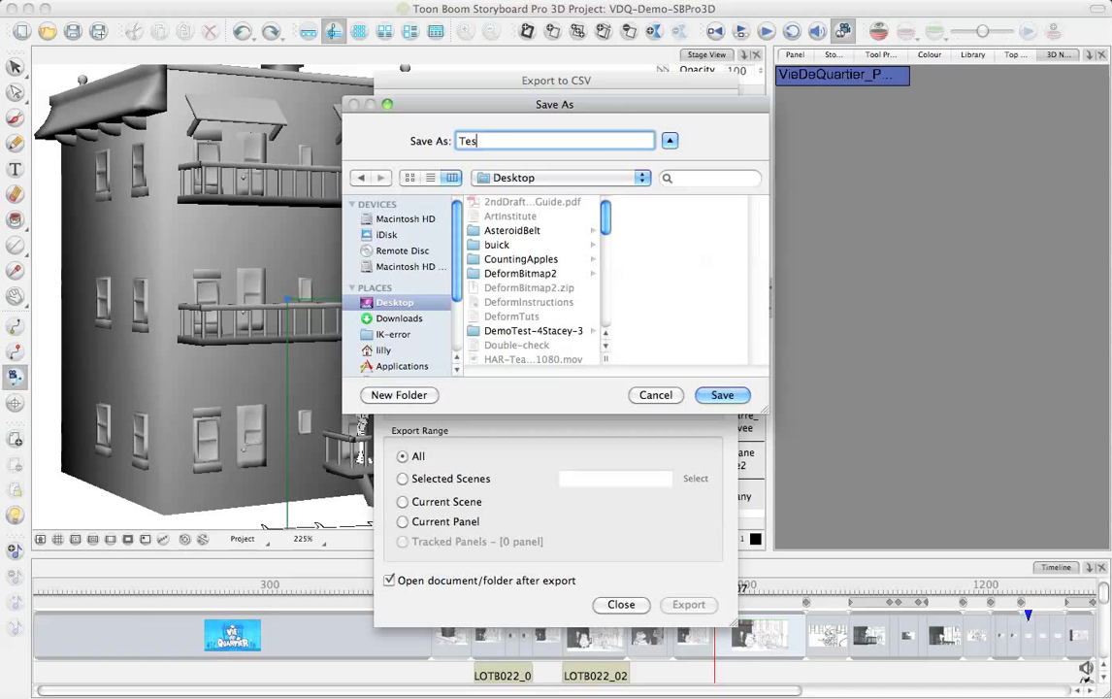
click(722, 396)
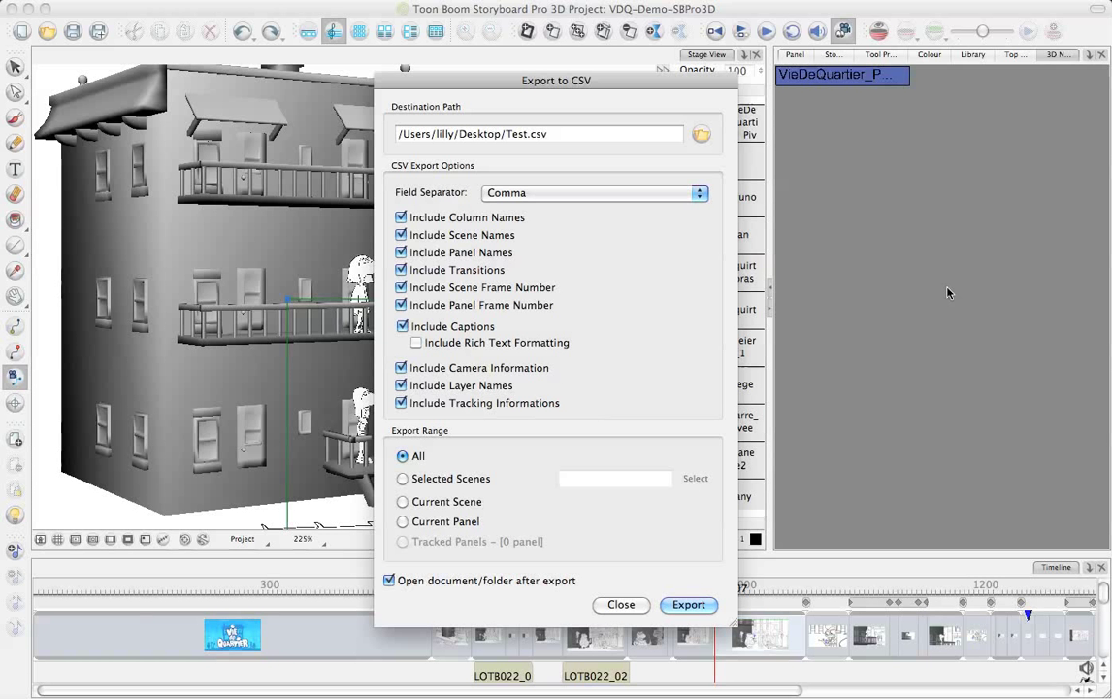
mouse_move(692, 576)
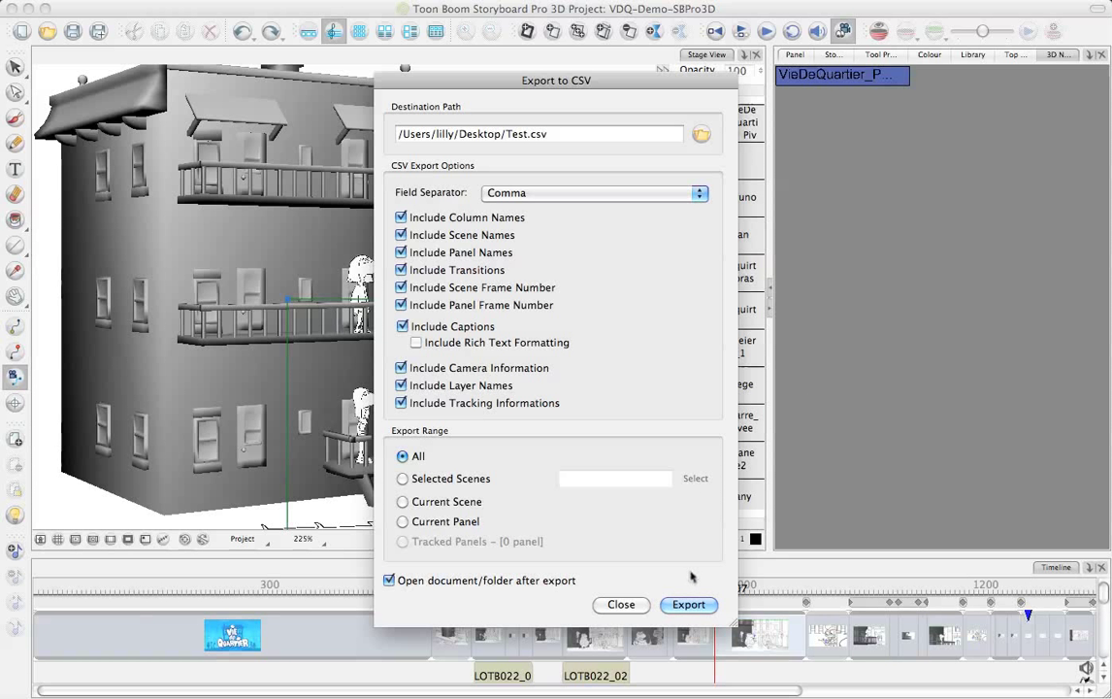
- Export the CSV data sheet with all Include columns checked and acknowledge its completion
click(687, 603)
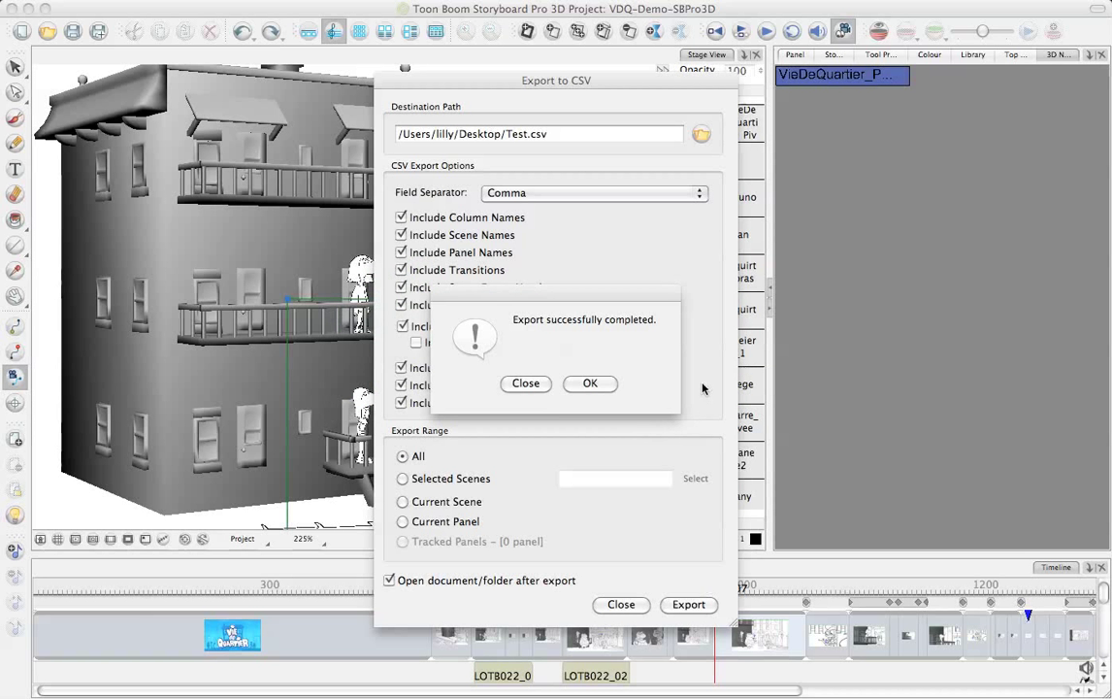
click(590, 383)
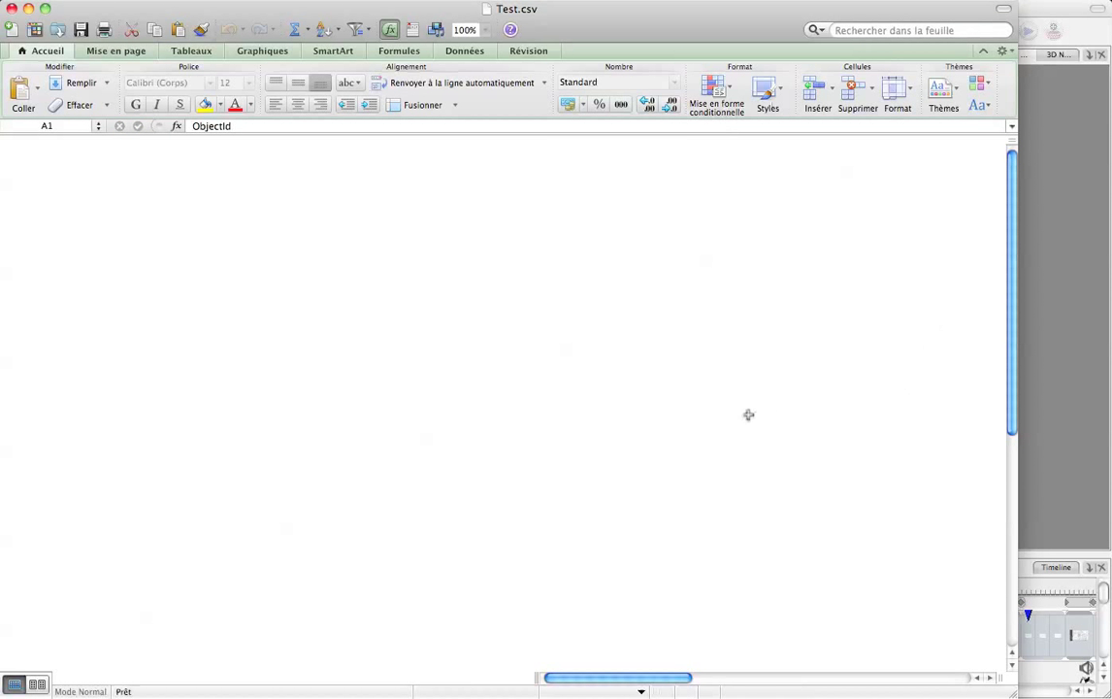
mouse_move(730, 509)
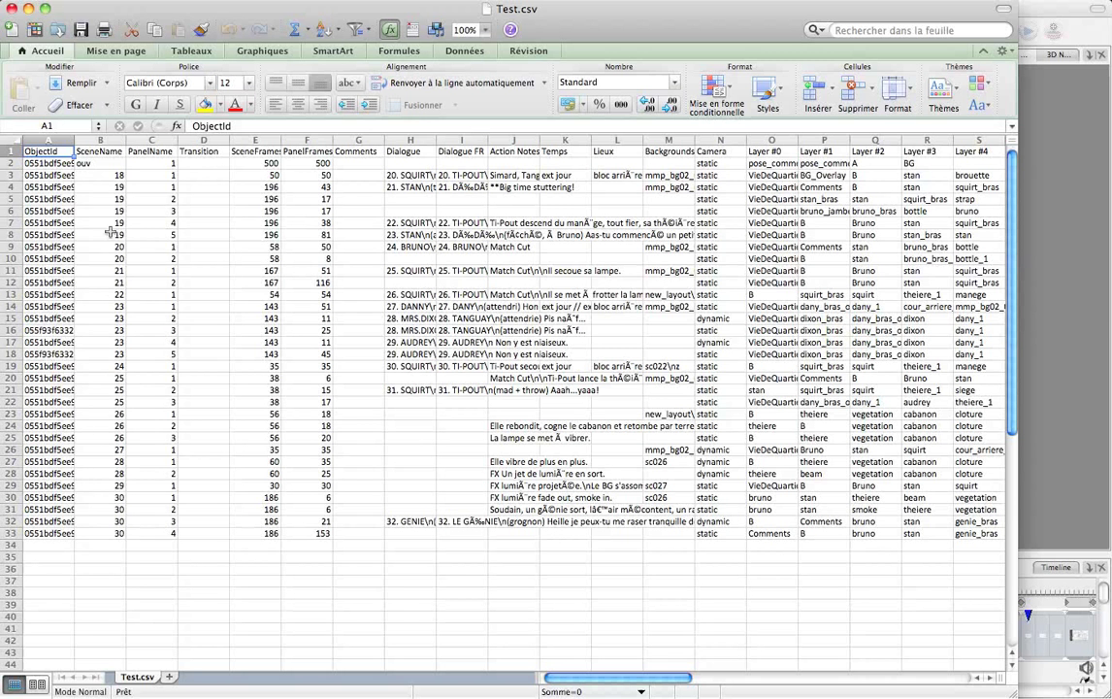
mouse_move(50, 282)
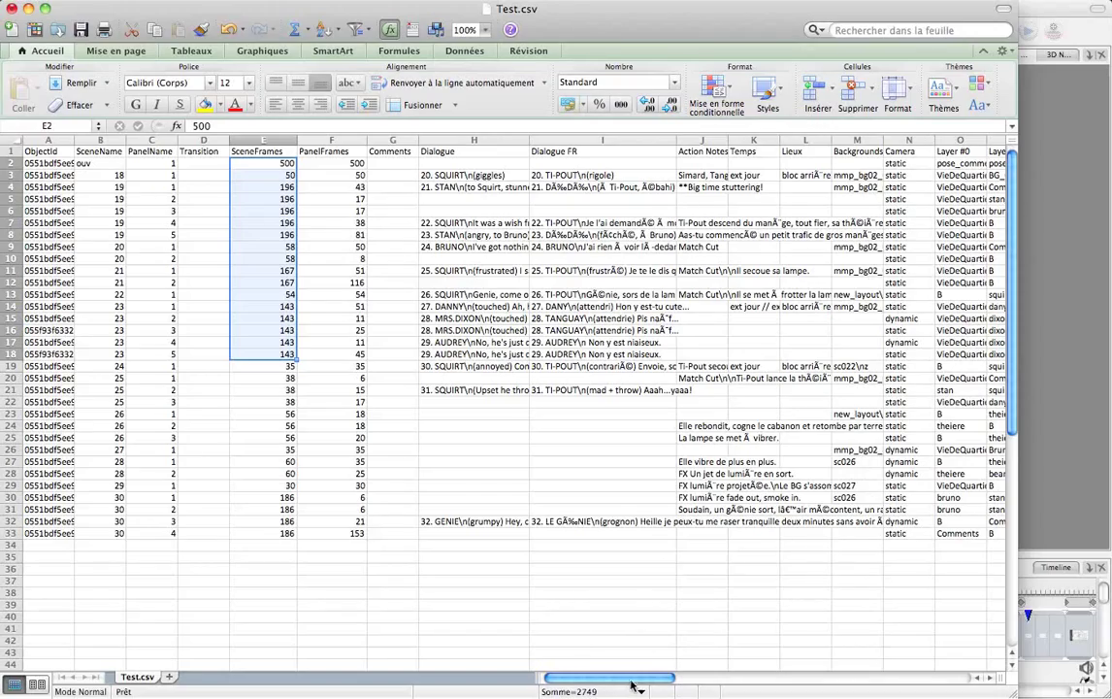
- Scroll horizontally through Test.csv's scene, panel, dialogue and layer columns in Excel
drag(631, 675, 675, 676)
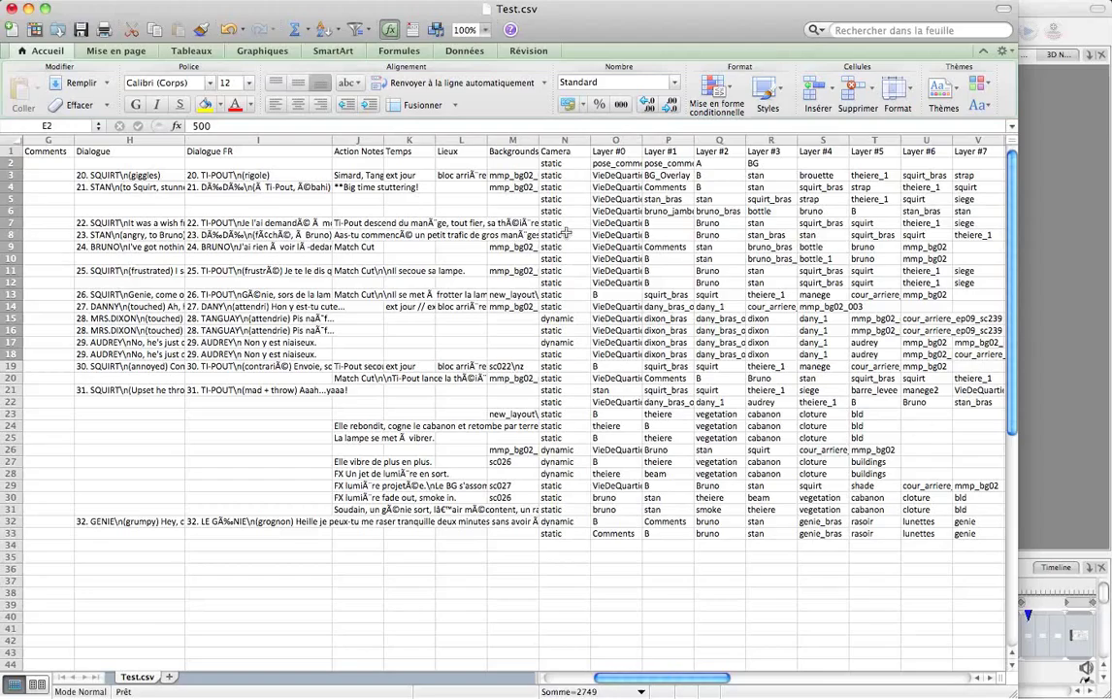
drag(601, 676, 718, 675)
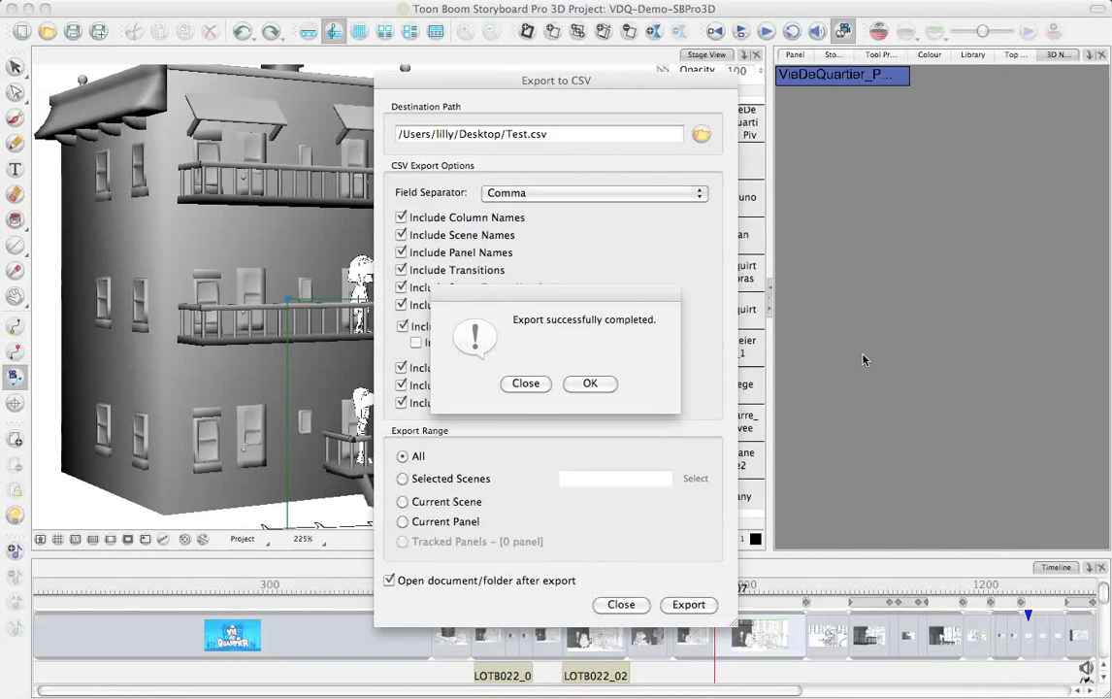
- Dismiss the export success message, review the Export to Animate settings, and close them without exporting
click(590, 383)
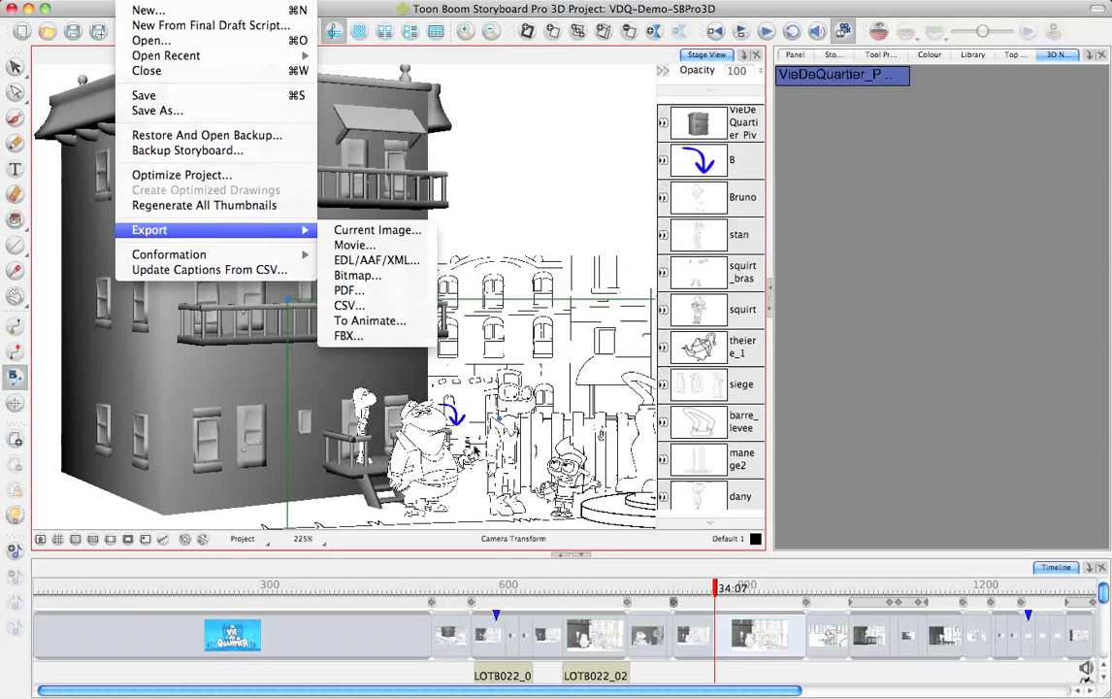
mouse_move(369, 320)
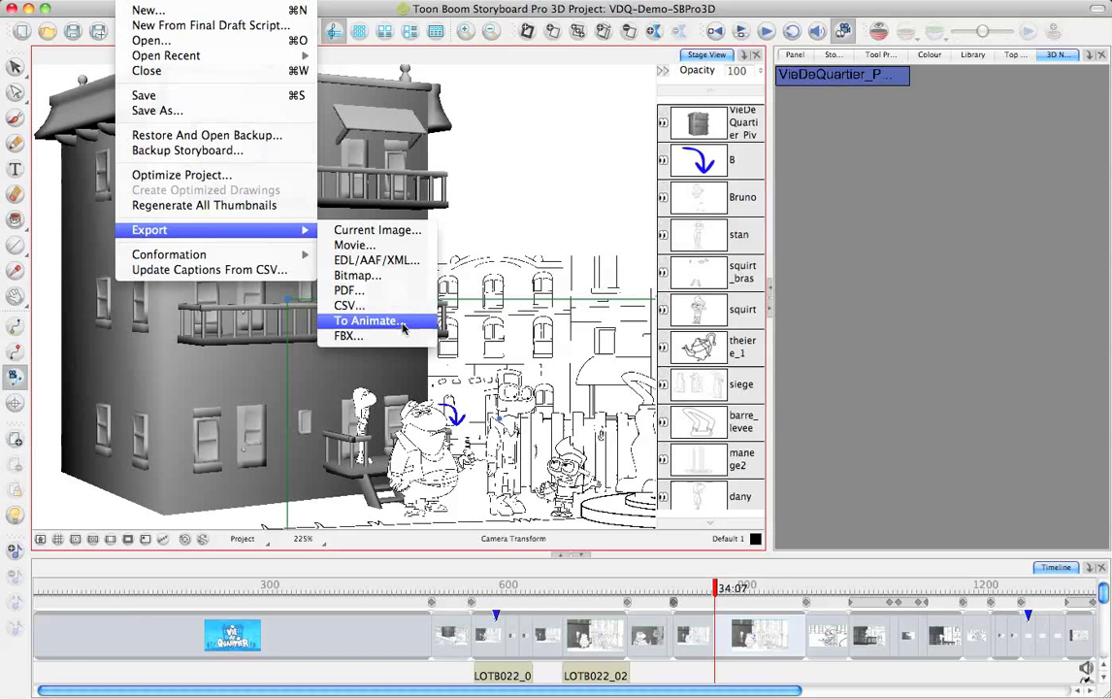
click(367, 320)
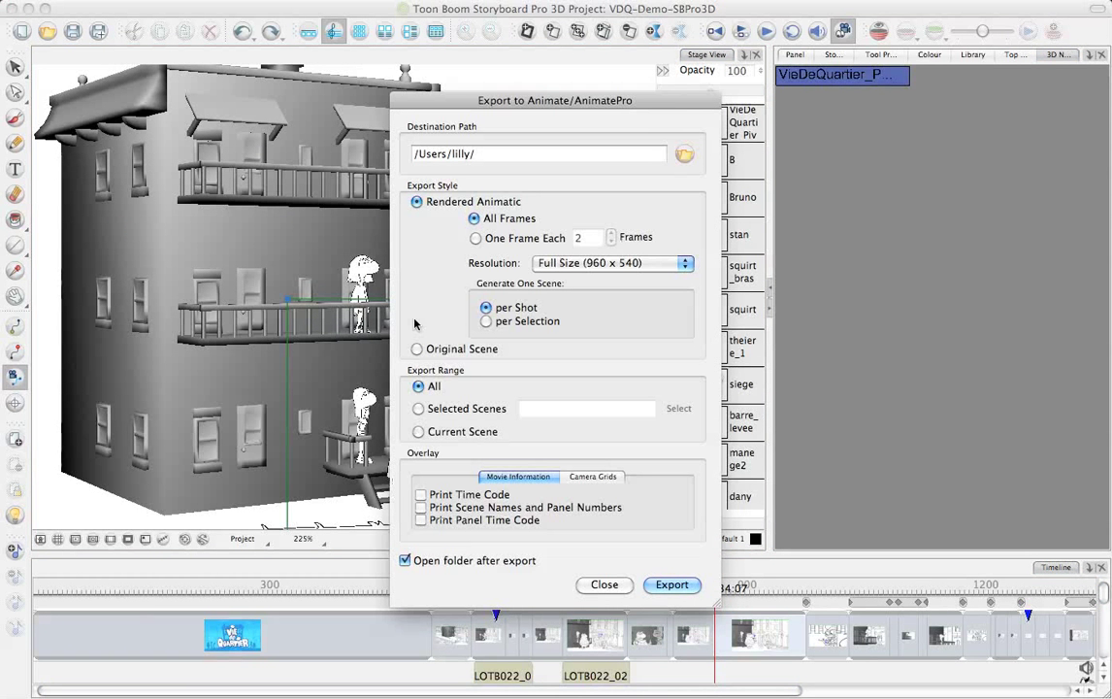
mouse_move(489, 167)
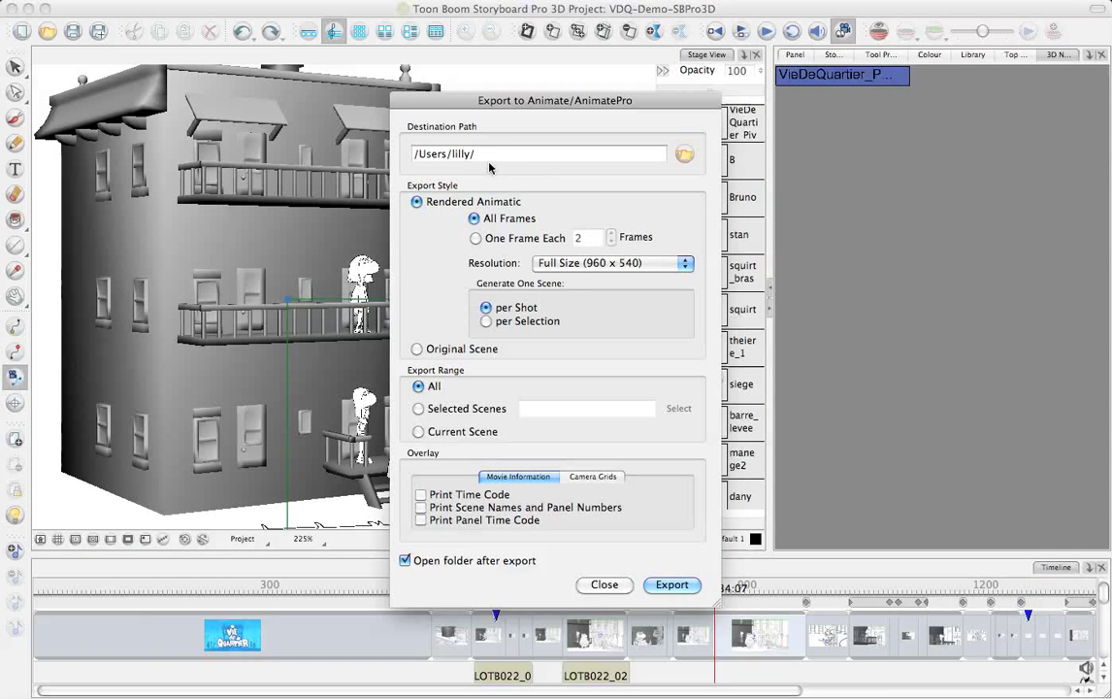
mouse_move(582, 271)
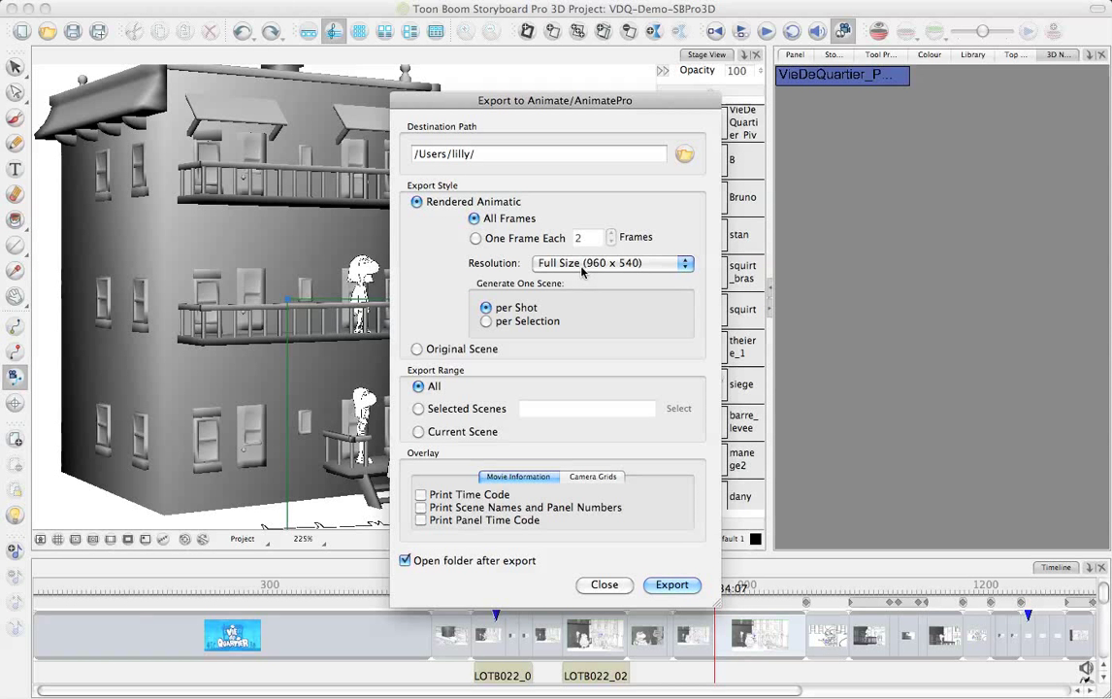
mouse_move(517, 349)
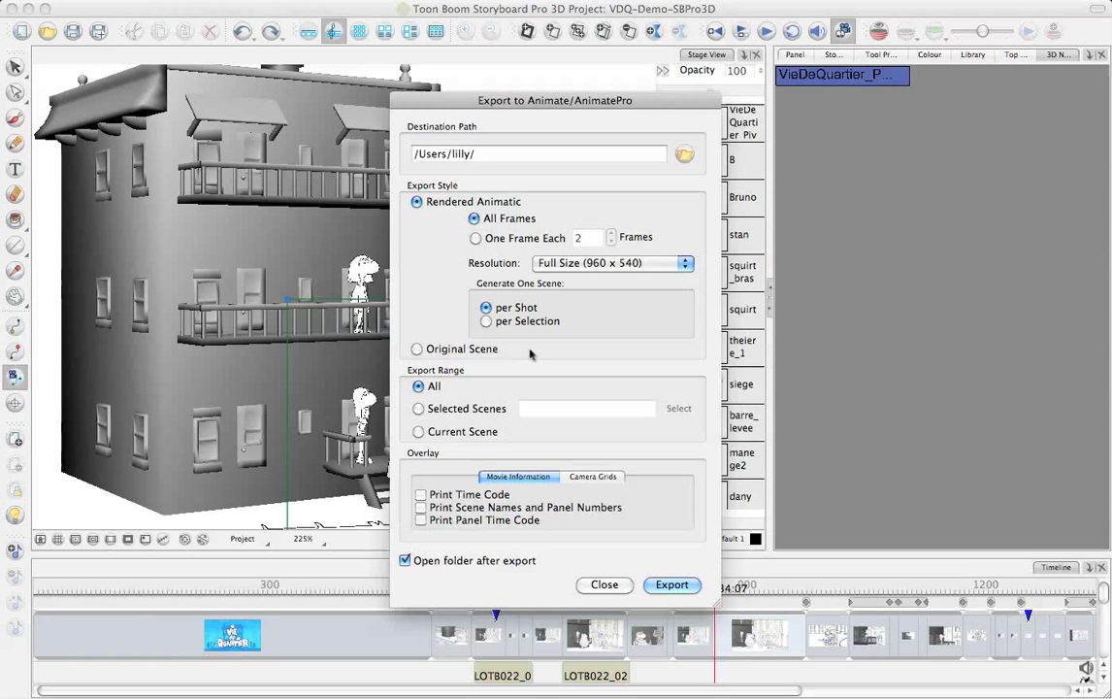
mouse_move(545, 353)
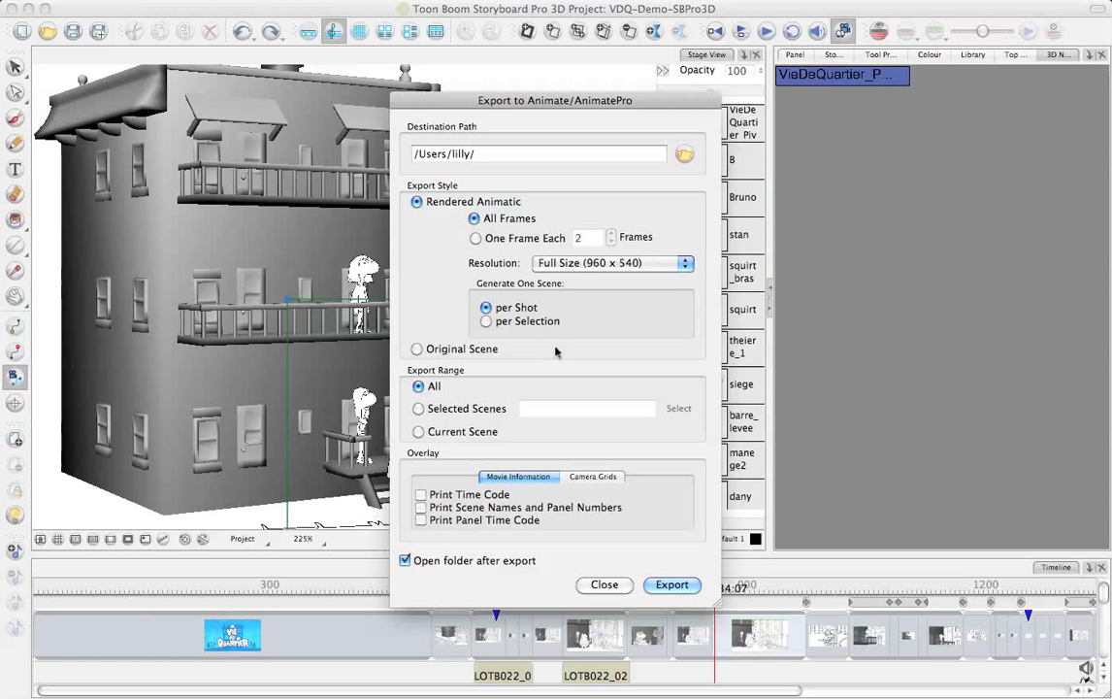
mouse_move(489, 357)
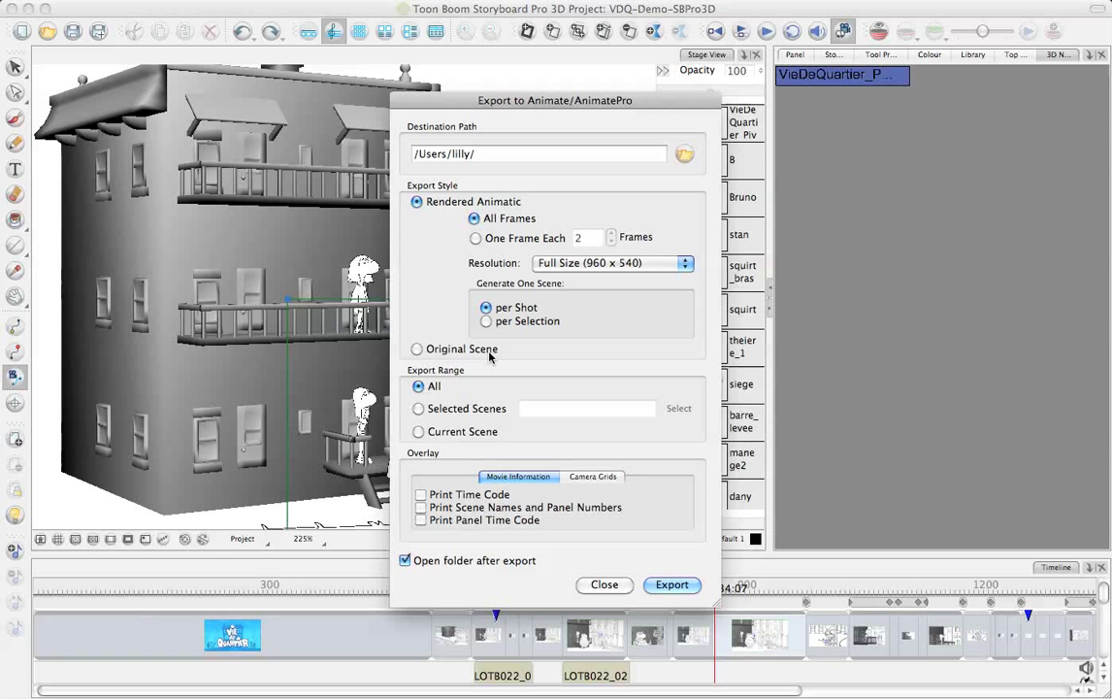
mouse_move(552, 574)
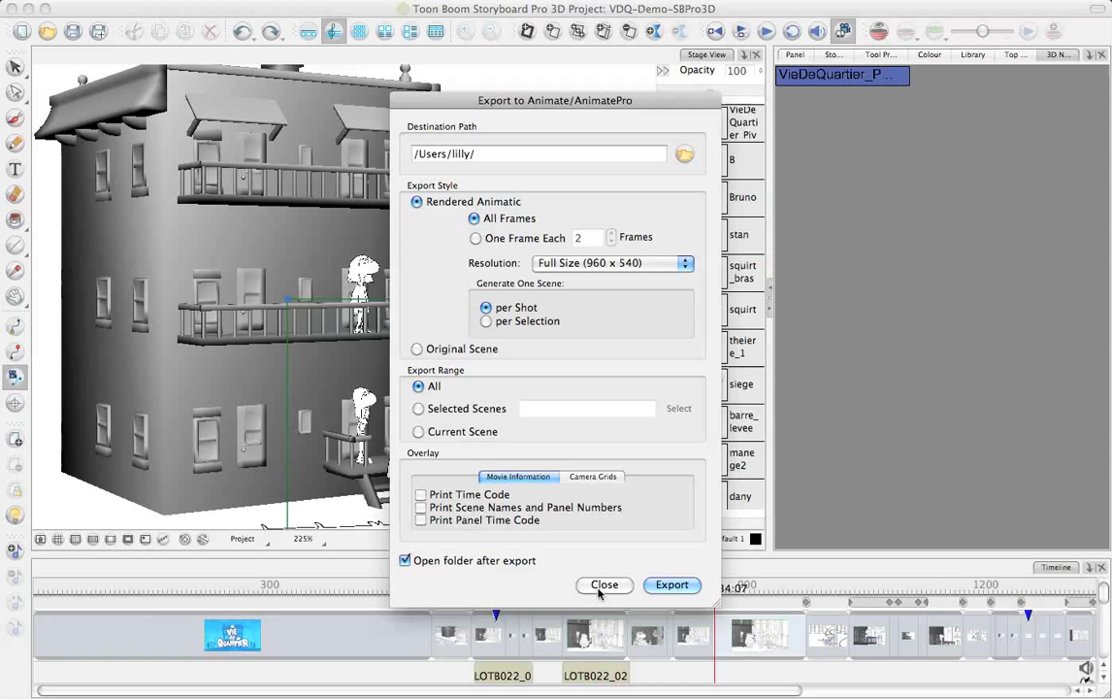
mouse_move(790, 390)
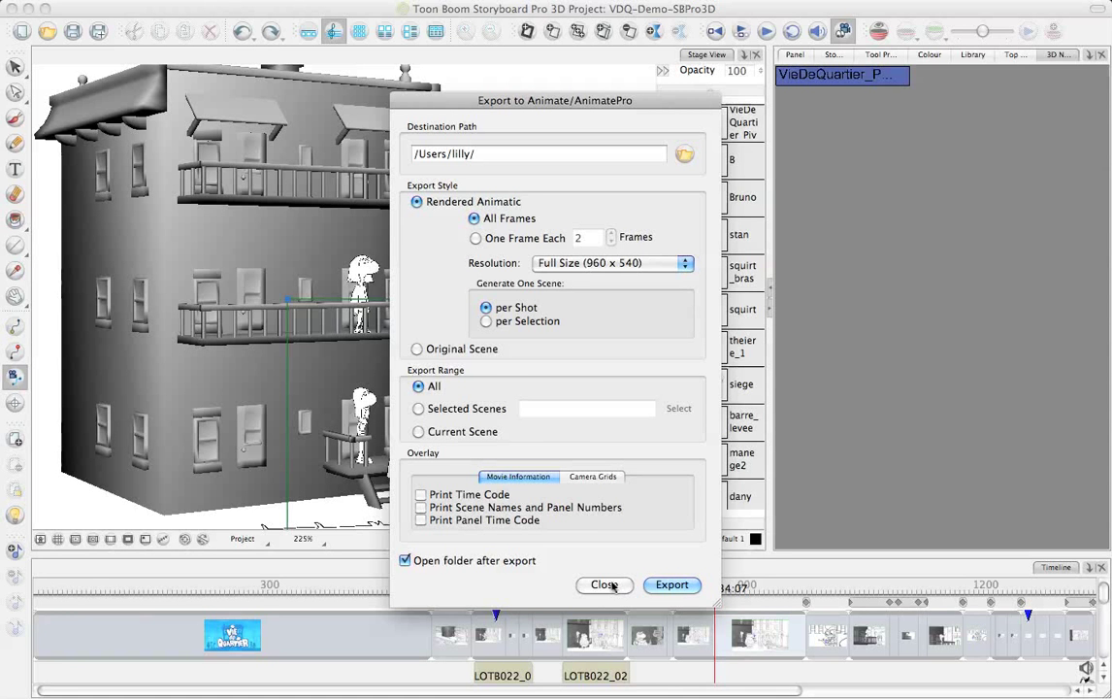
click(603, 584)
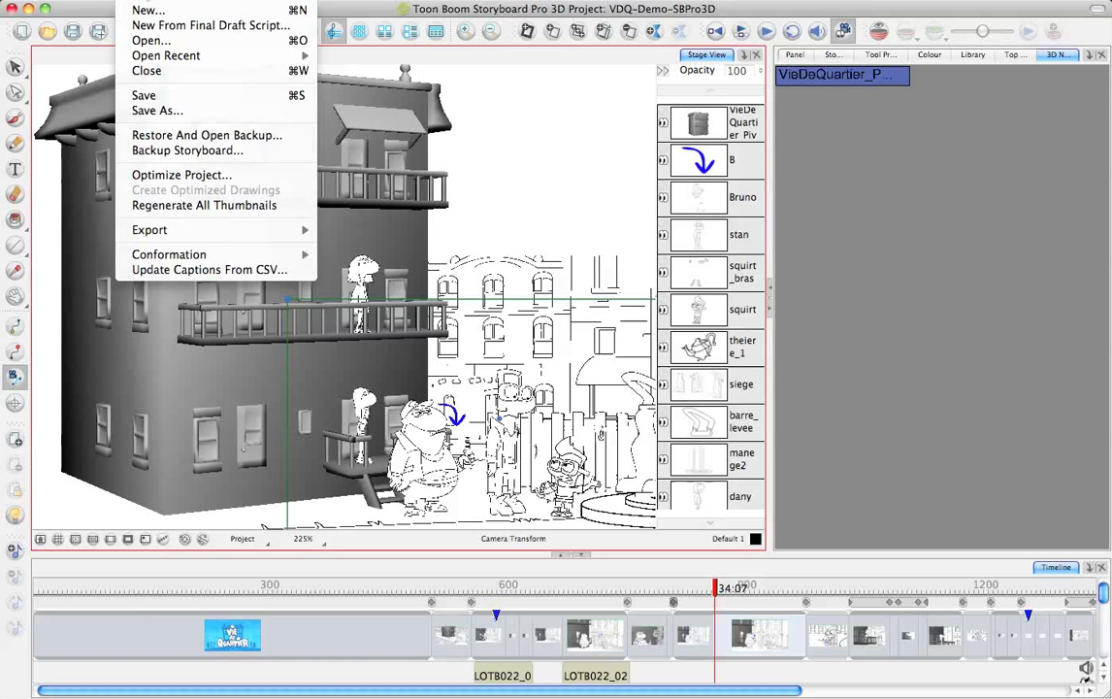
- Show the File > Export submenu listing formats from Current Image through To Animate and FBX
click(149, 229)
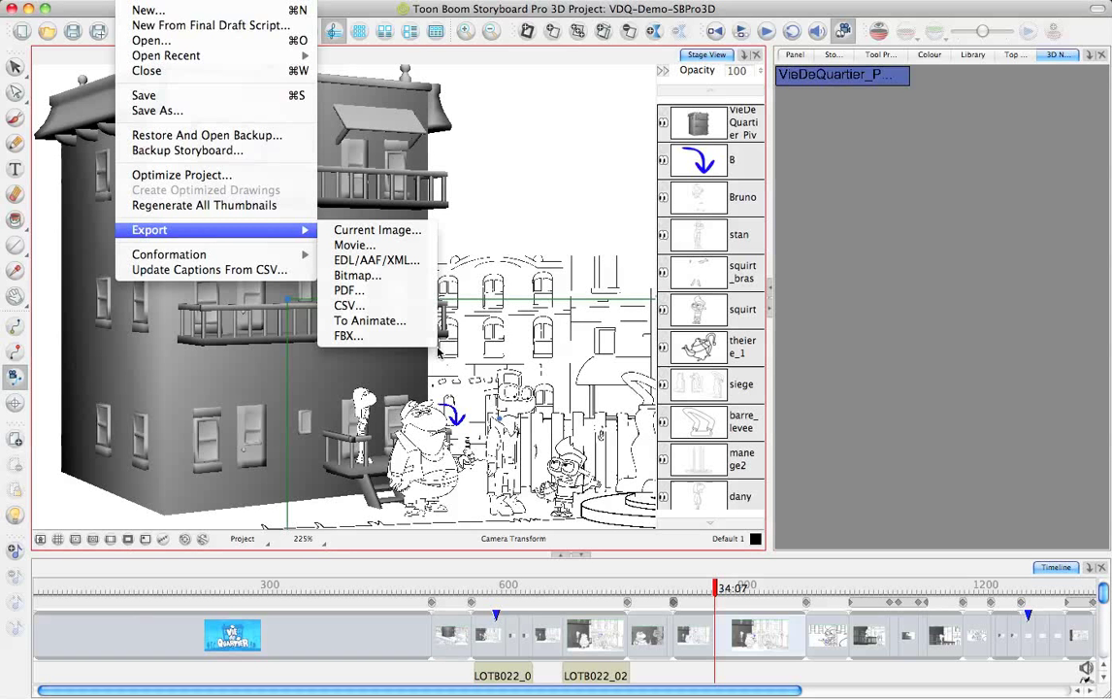
mouse_move(447, 355)
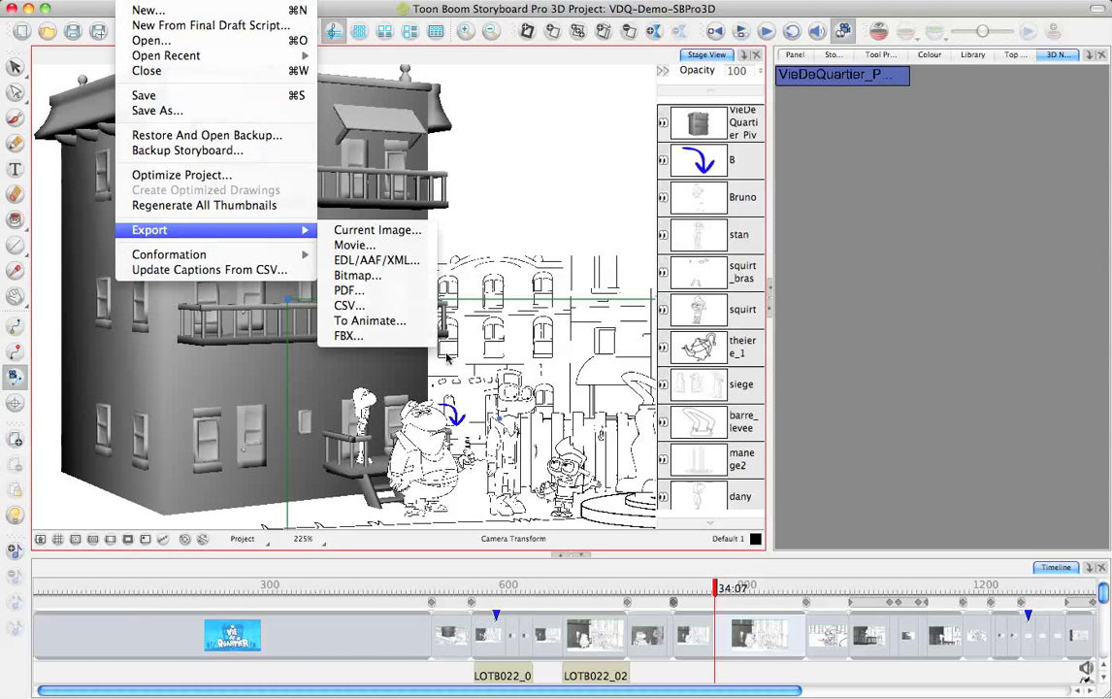
mouse_move(347, 336)
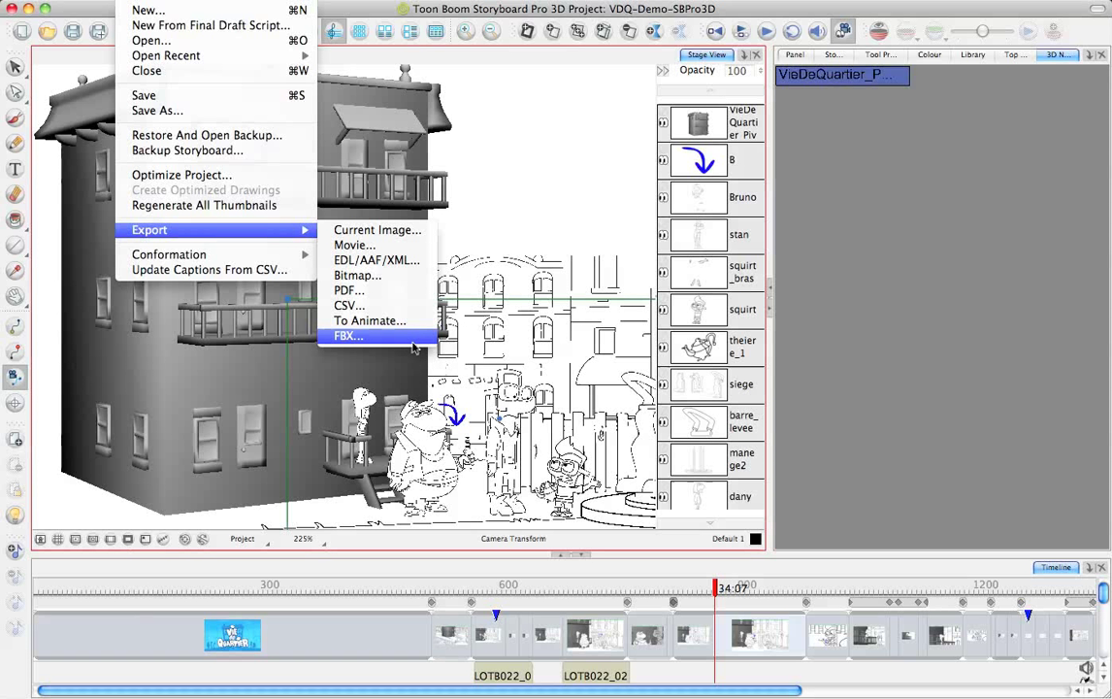